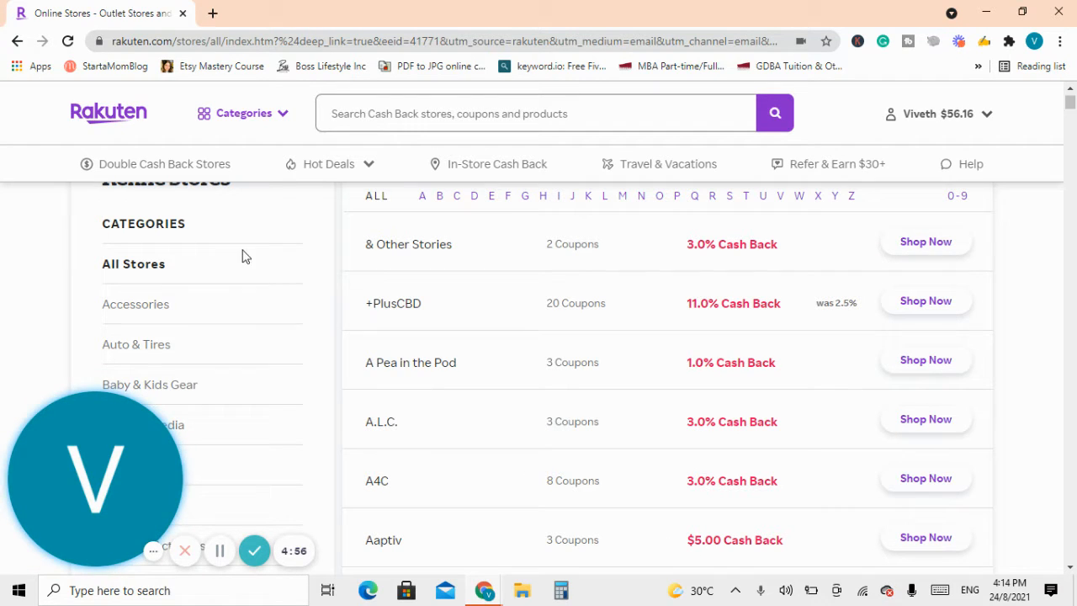
mouse_move(601, 323)
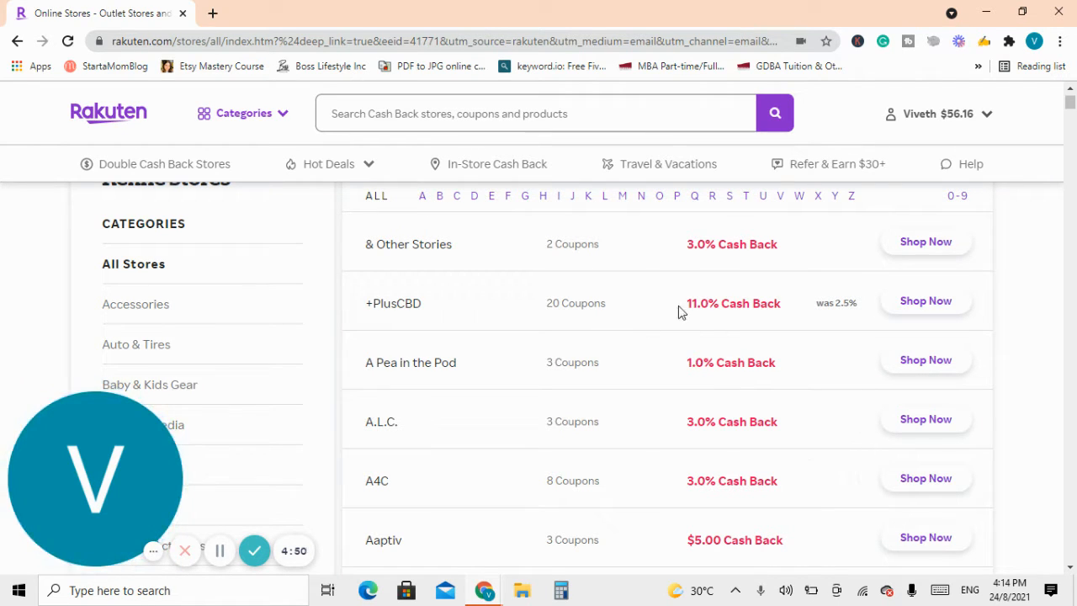
mouse_move(650, 259)
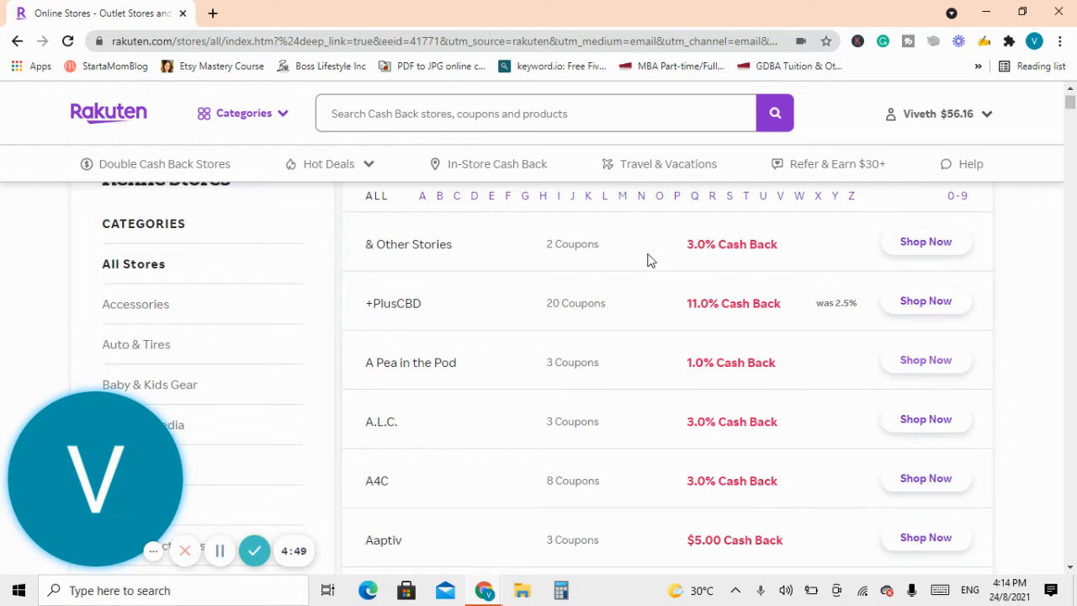
mouse_move(121, 124)
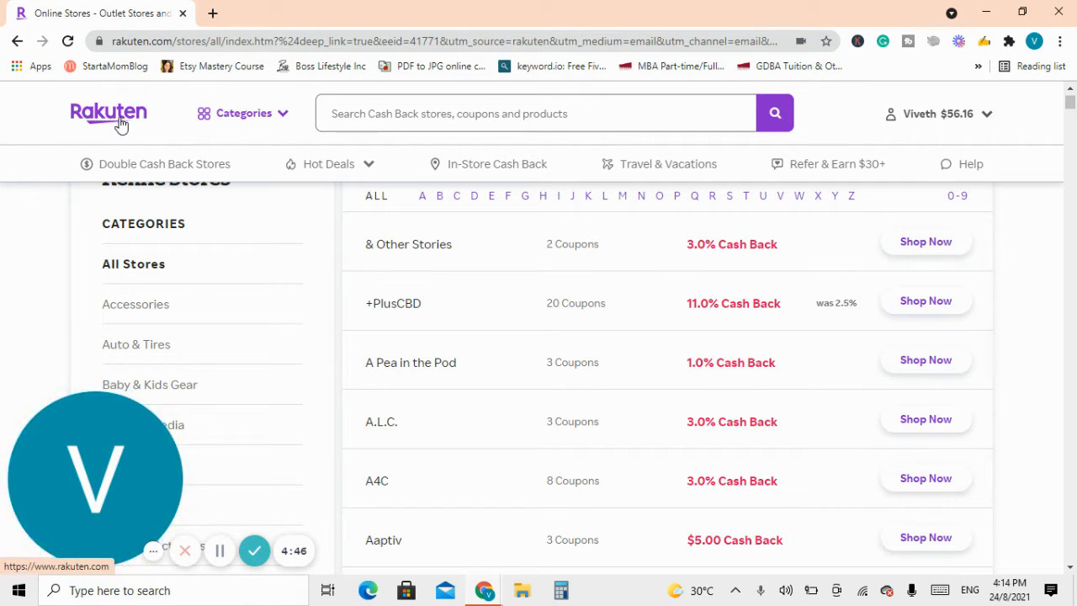
mouse_move(376, 303)
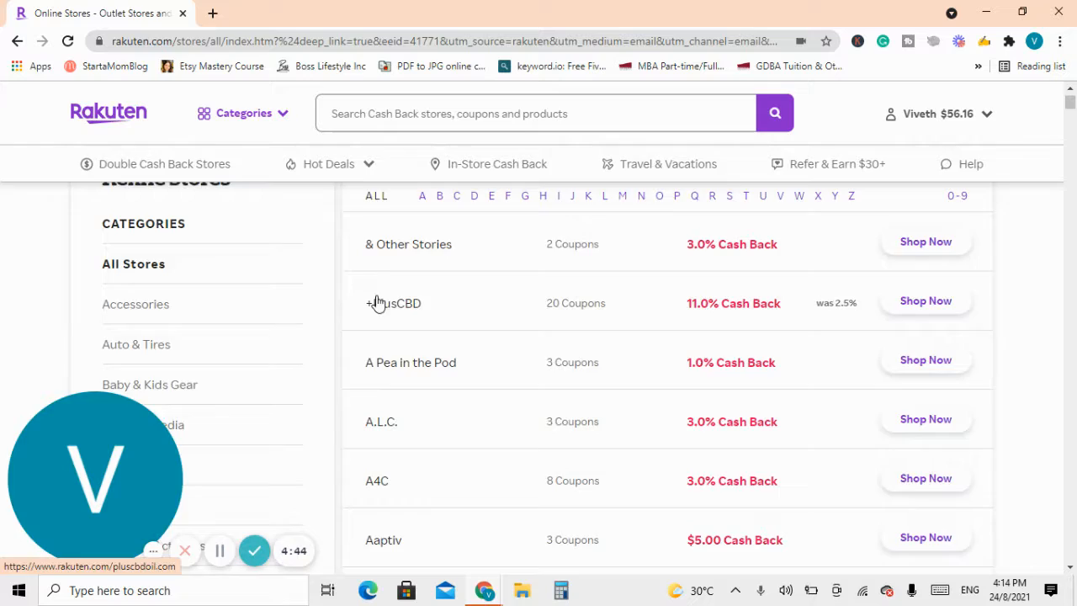
Scroll the All Stores list through the A stores like adidas and Adorama, then back to the top.
scroll("up", 3)
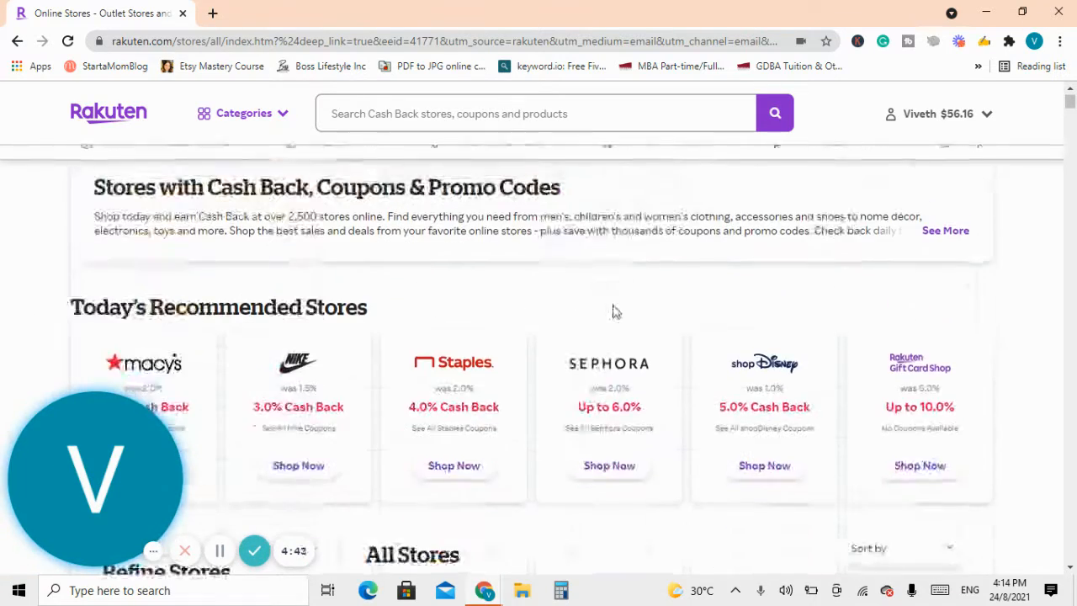
scroll("down", 3)
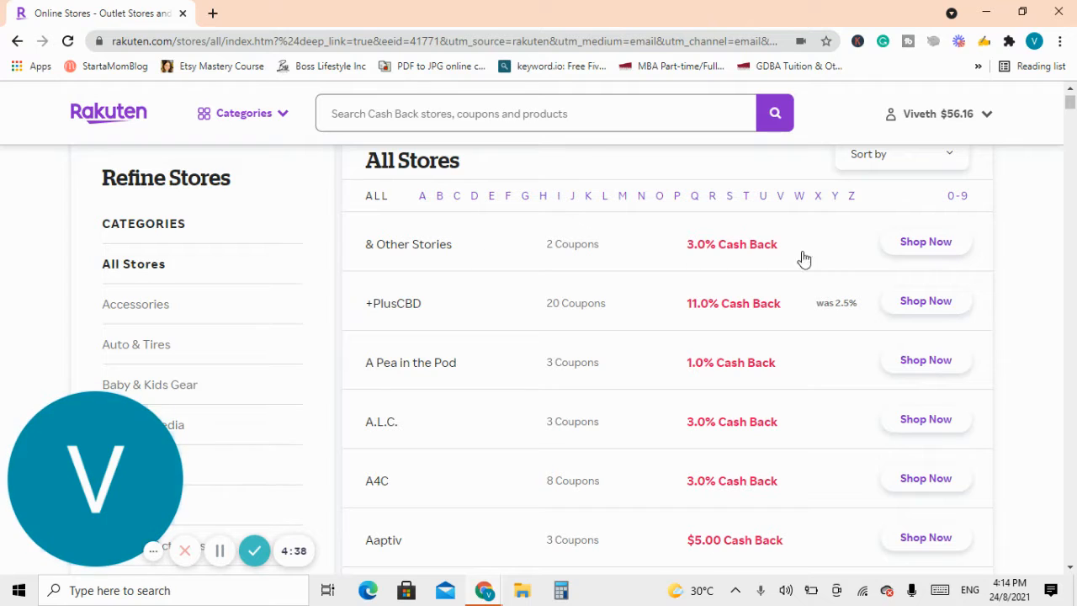
mouse_move(707, 296)
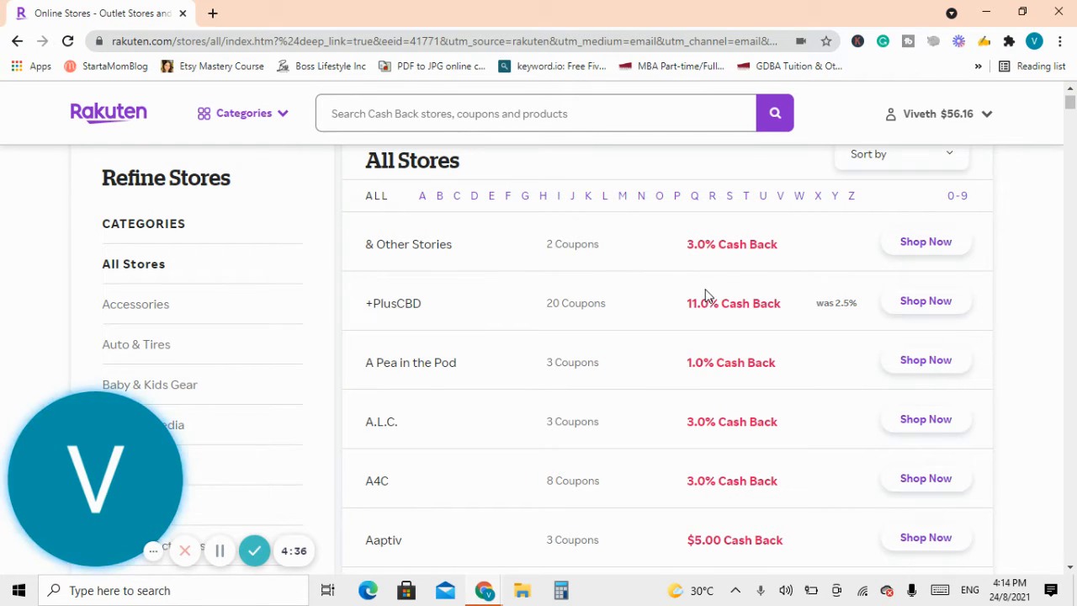
mouse_move(292, 316)
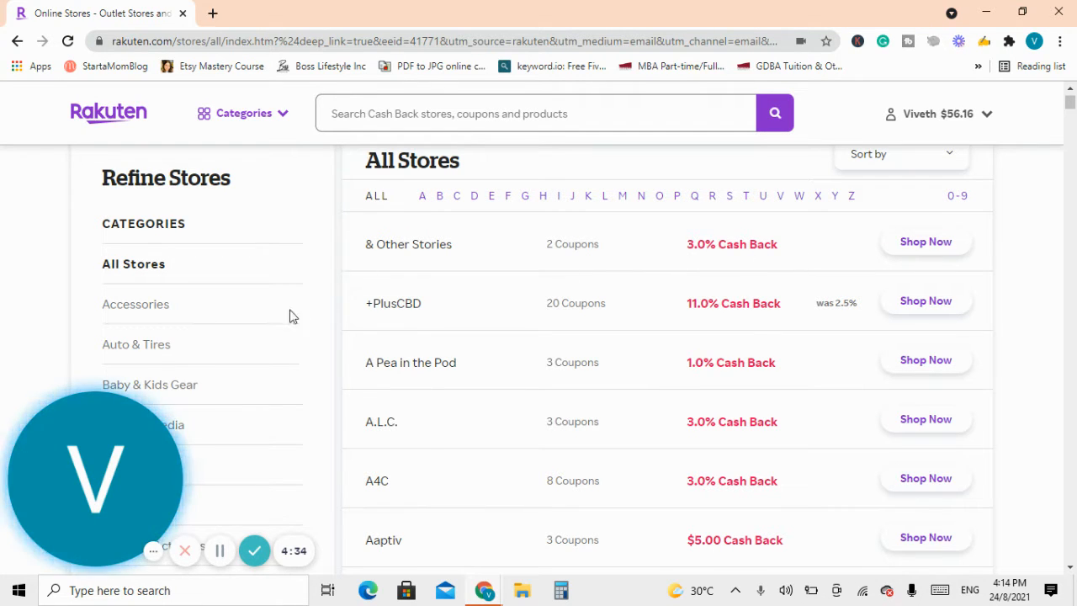
mouse_move(646, 340)
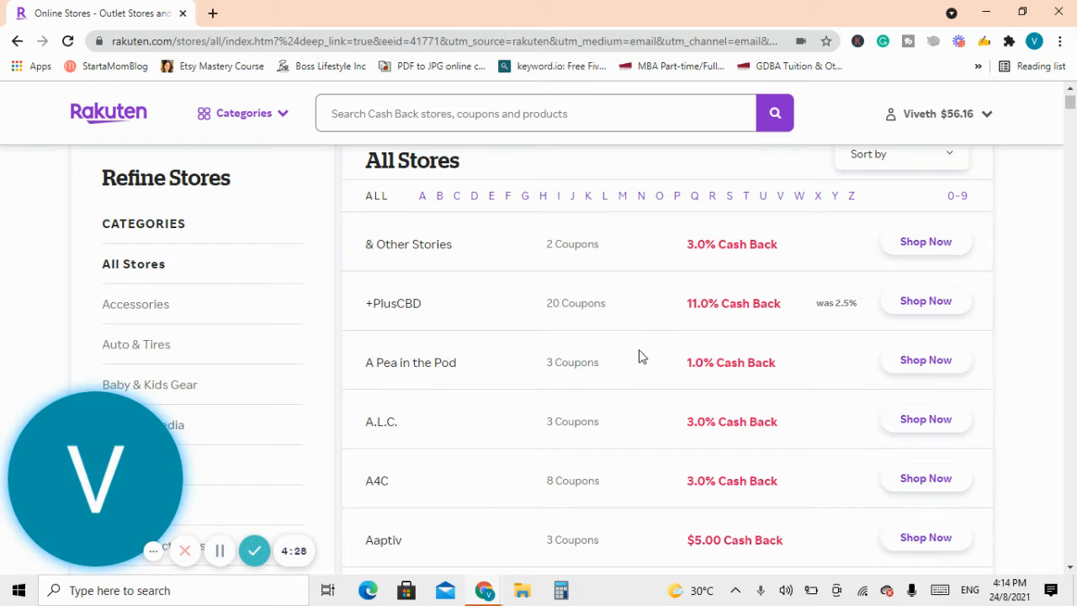
scroll("down", 3)
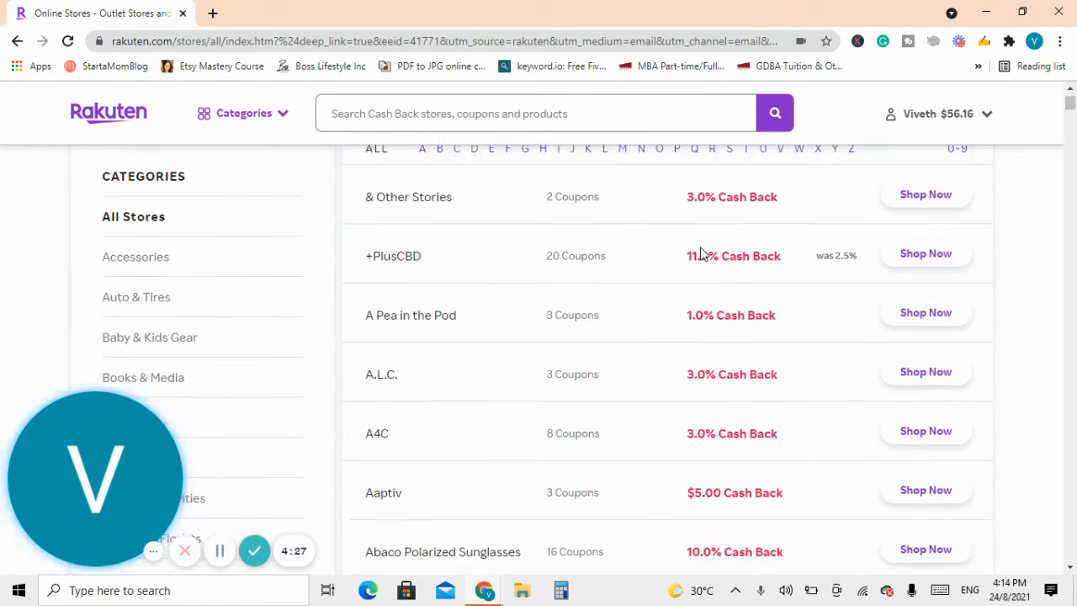
scroll("down", 3)
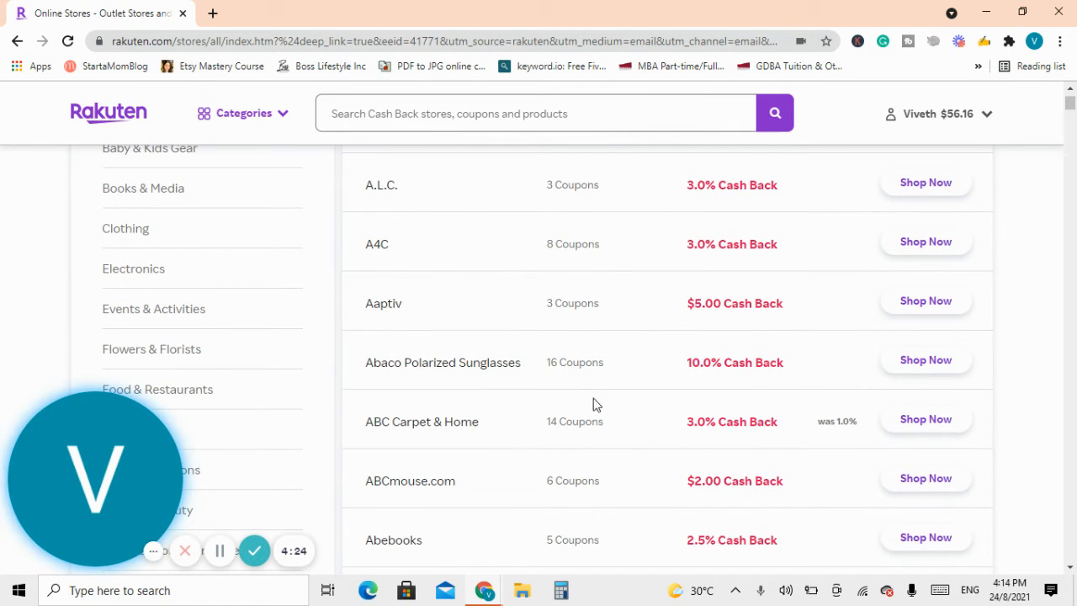
mouse_move(803, 365)
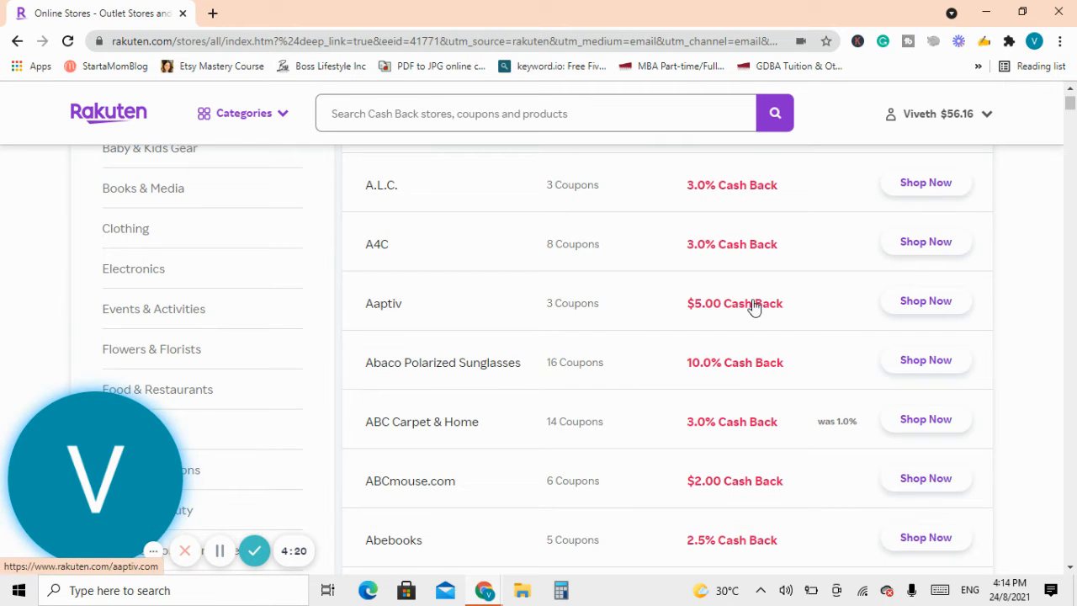
scroll("up", 3)
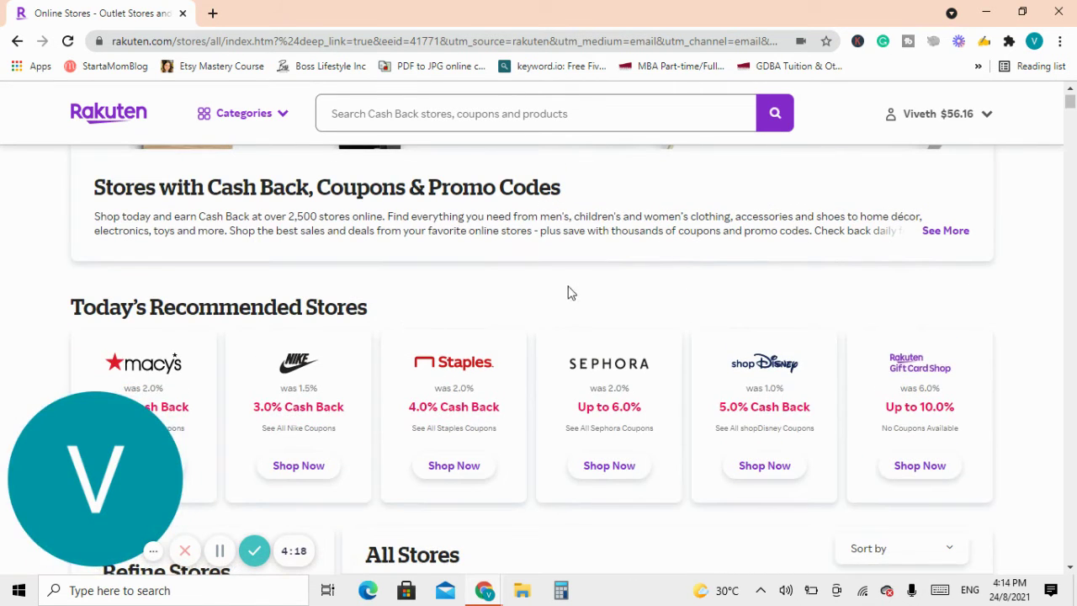
scroll("down", 3)
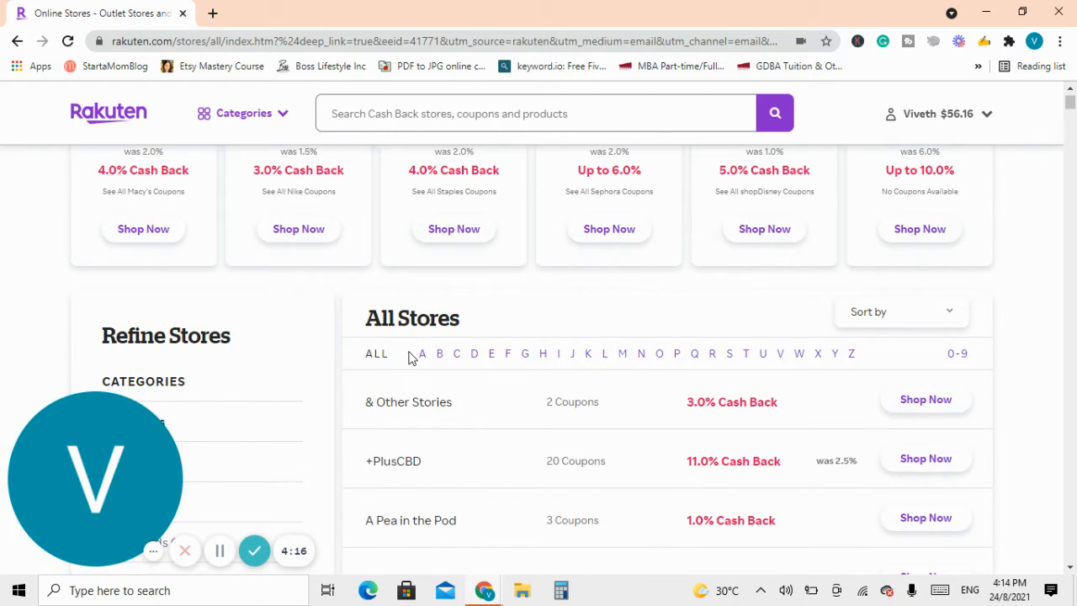
mouse_move(441, 345)
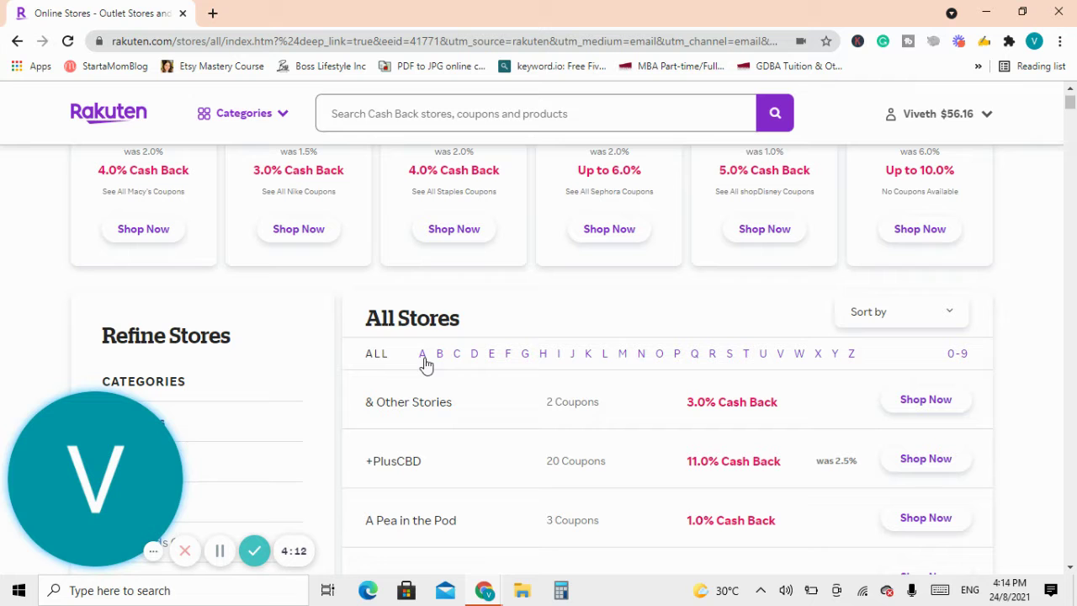
mouse_move(420, 366)
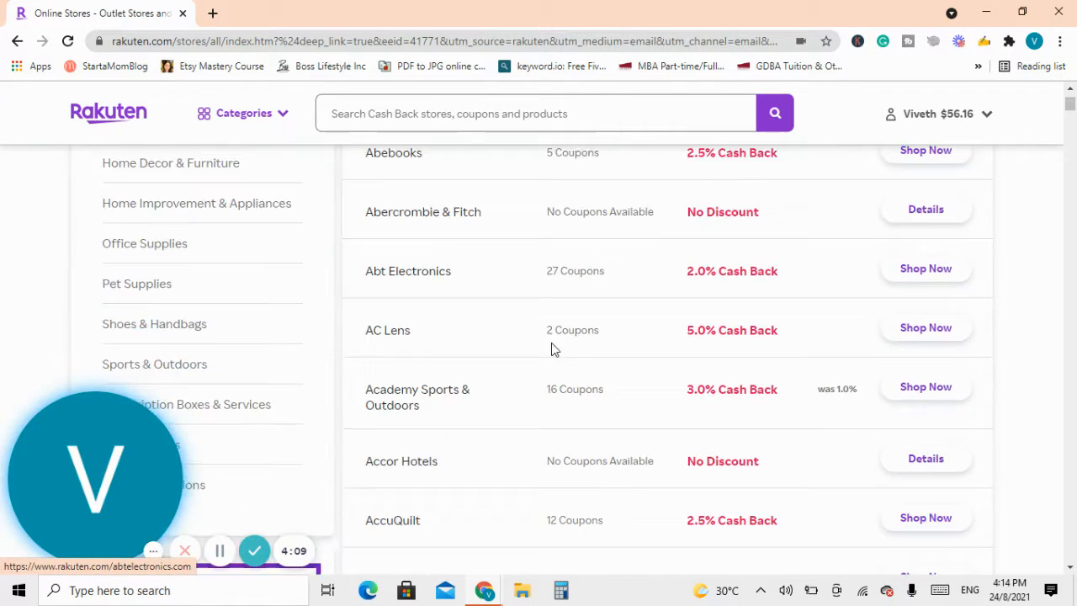
scroll("down", 3)
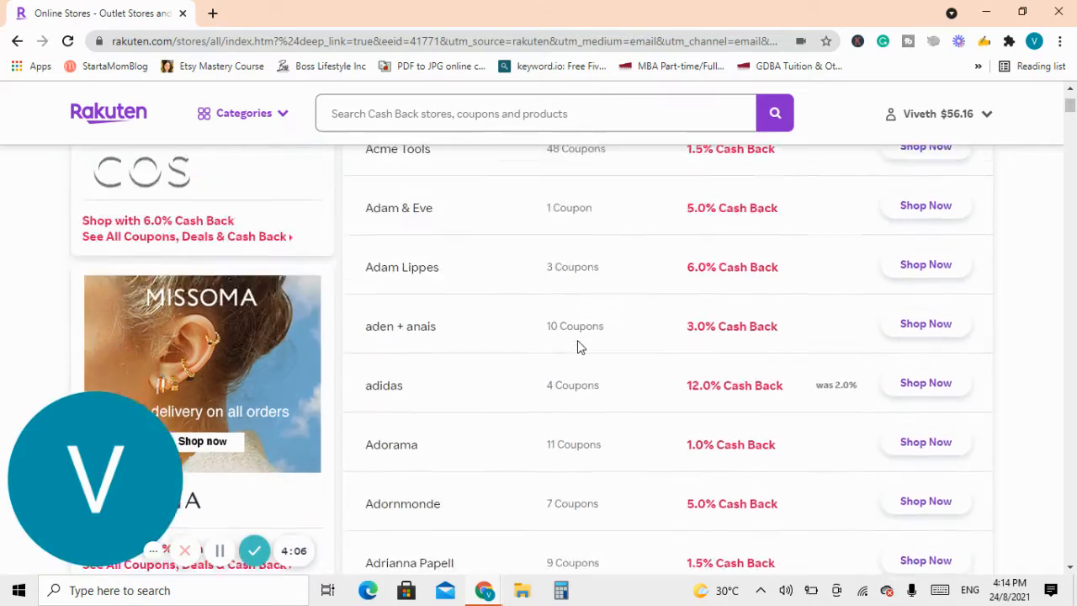
scroll("down", 3)
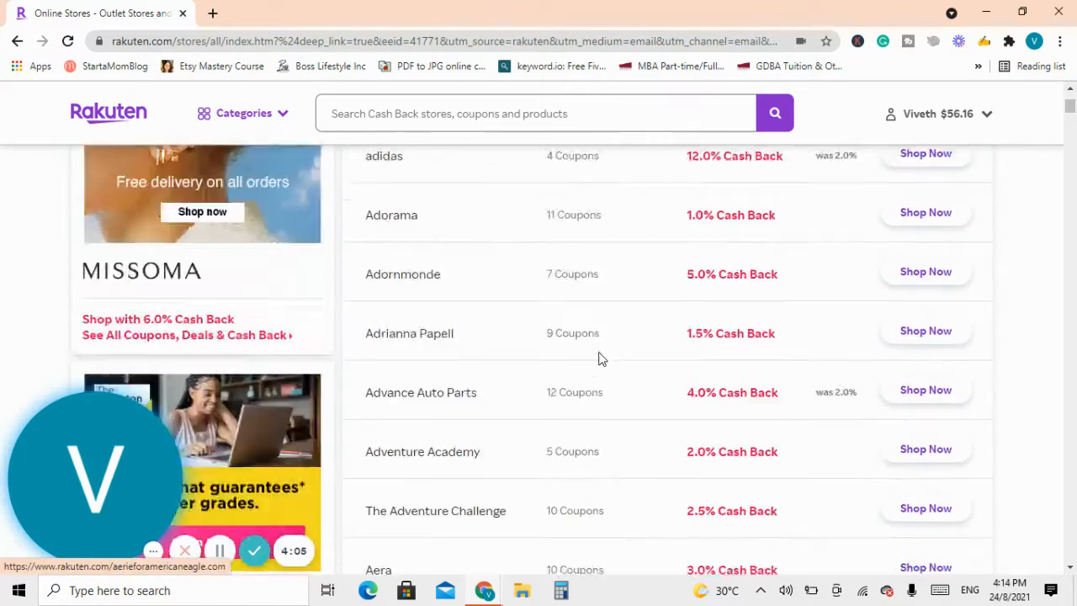
scroll("up", 3)
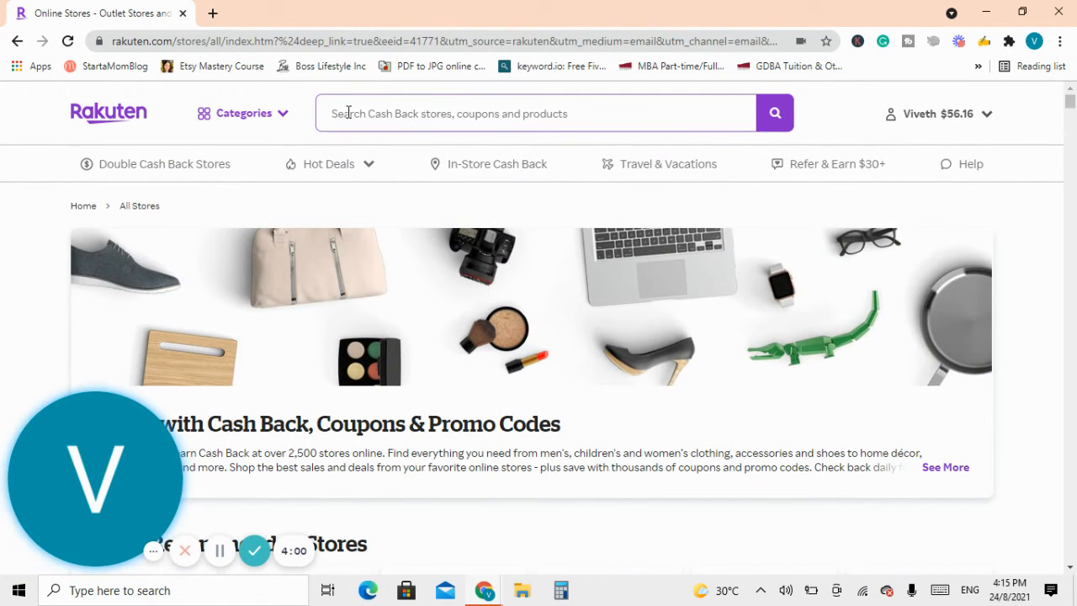
mouse_move(711, 347)
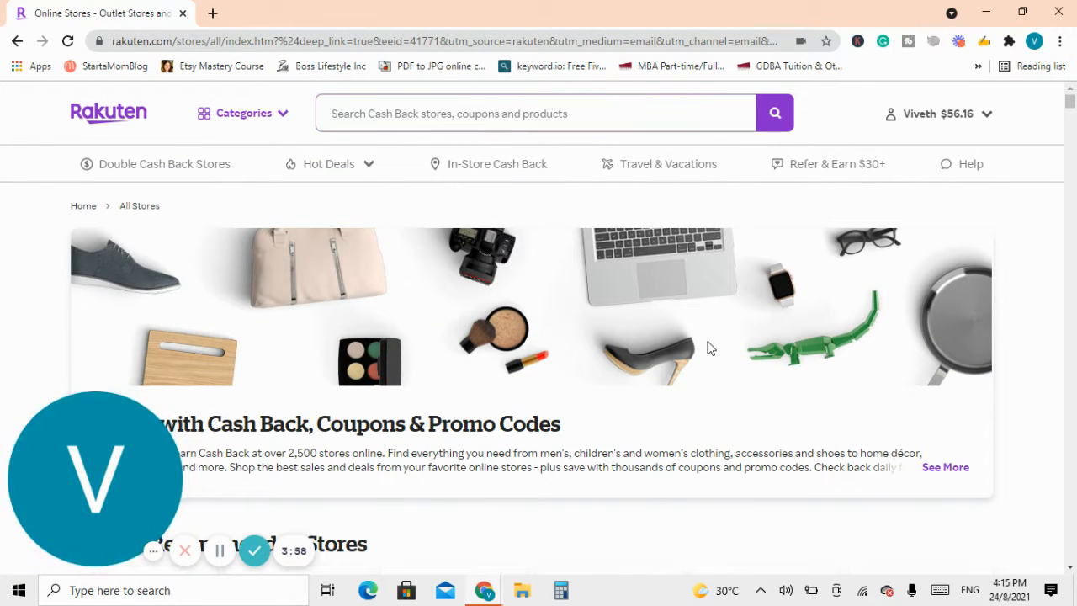
mouse_move(410, 299)
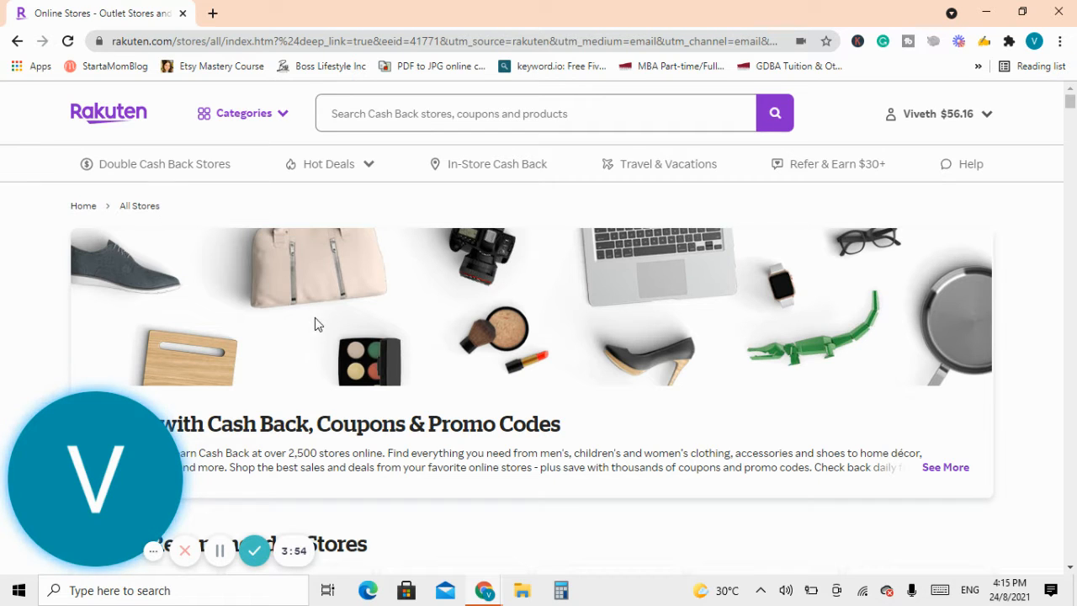
mouse_move(482, 271)
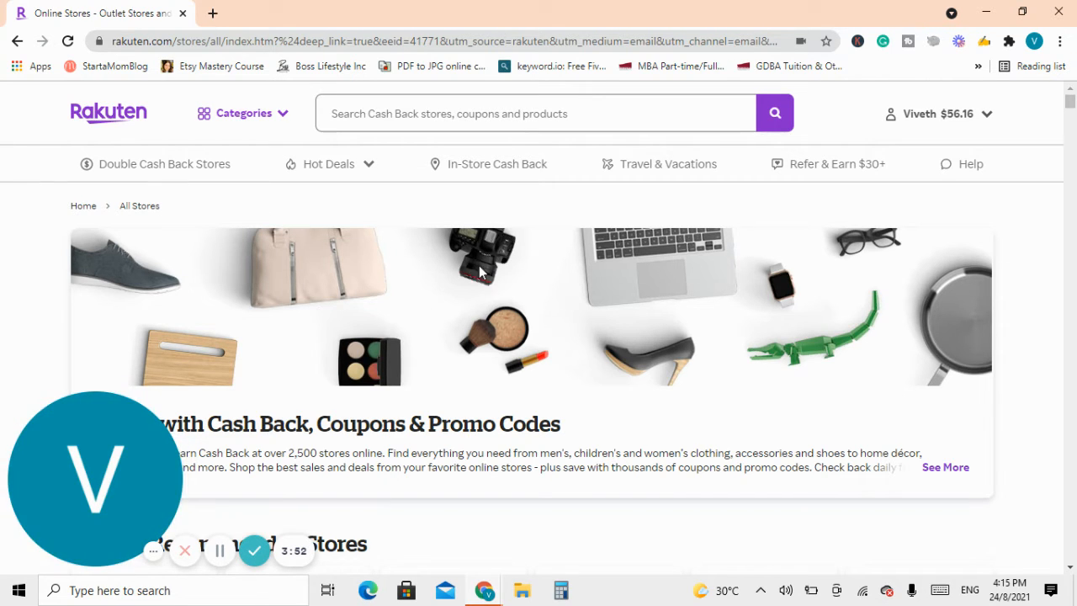
mouse_move(378, 329)
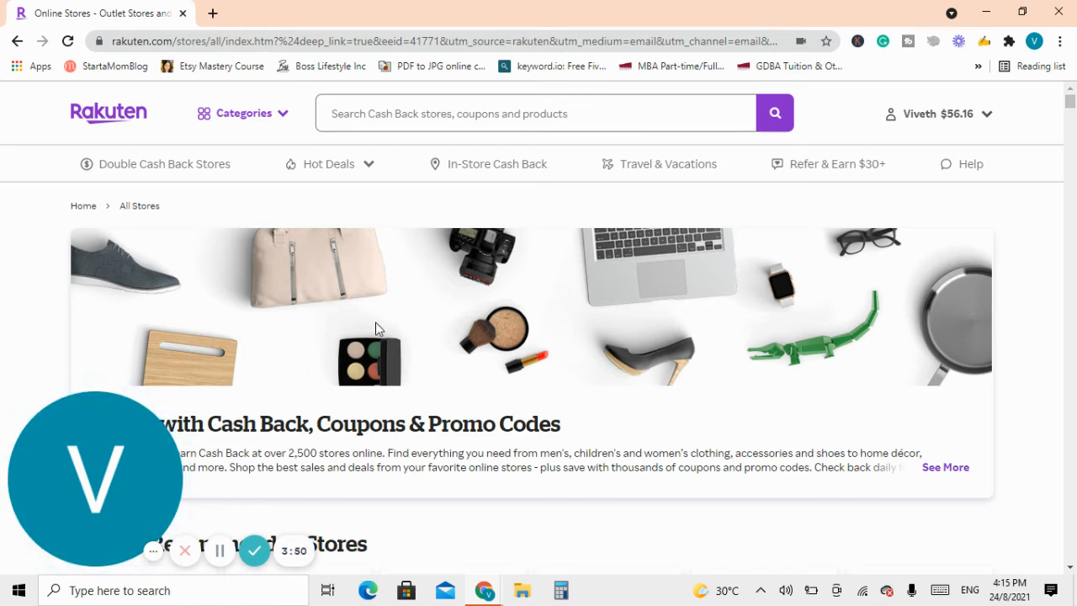
mouse_move(770, 260)
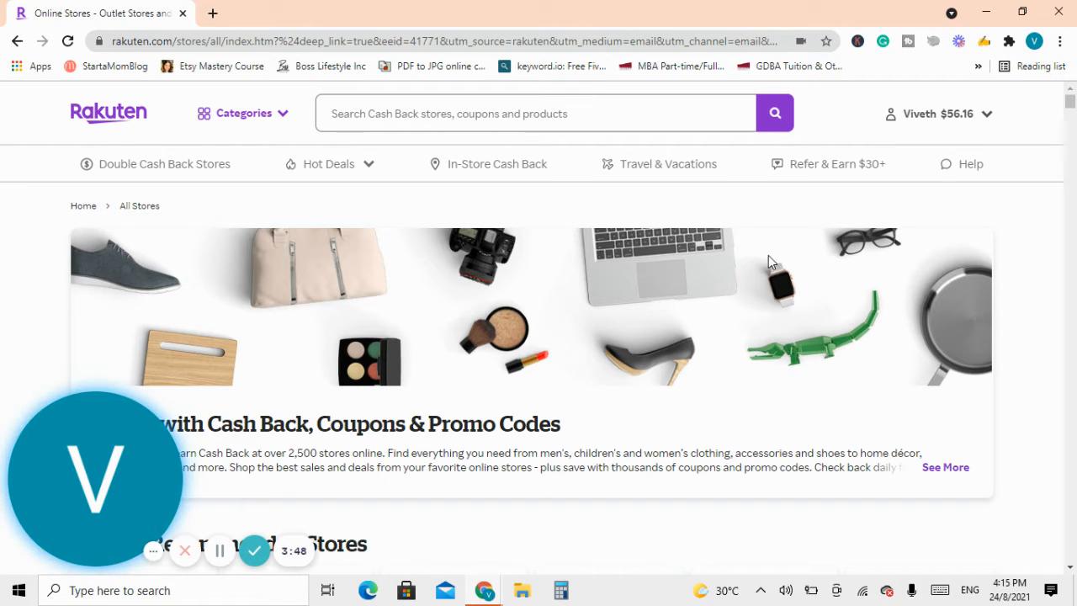
Scroll from ABCmouse.com down to the AliExpress row showing 2.75% Cash Back.
scroll("down", 3)
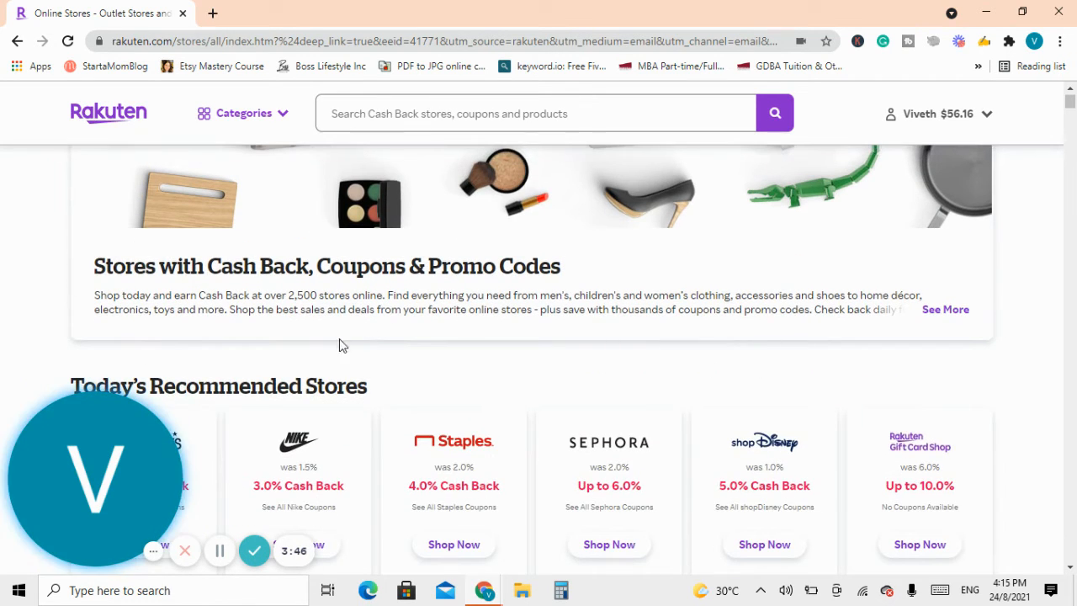
mouse_move(542, 351)
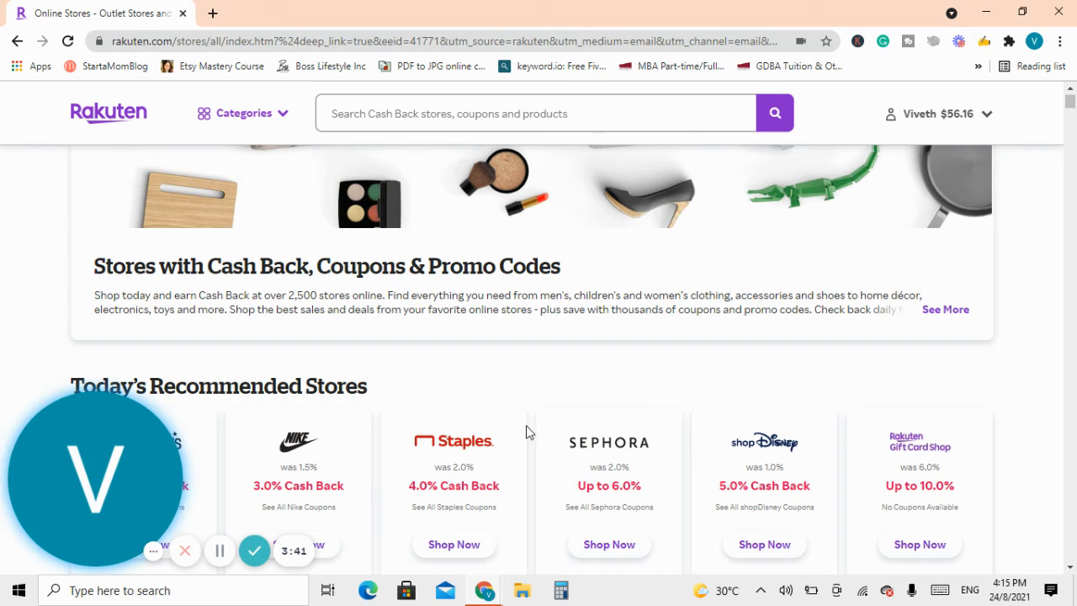
mouse_move(478, 413)
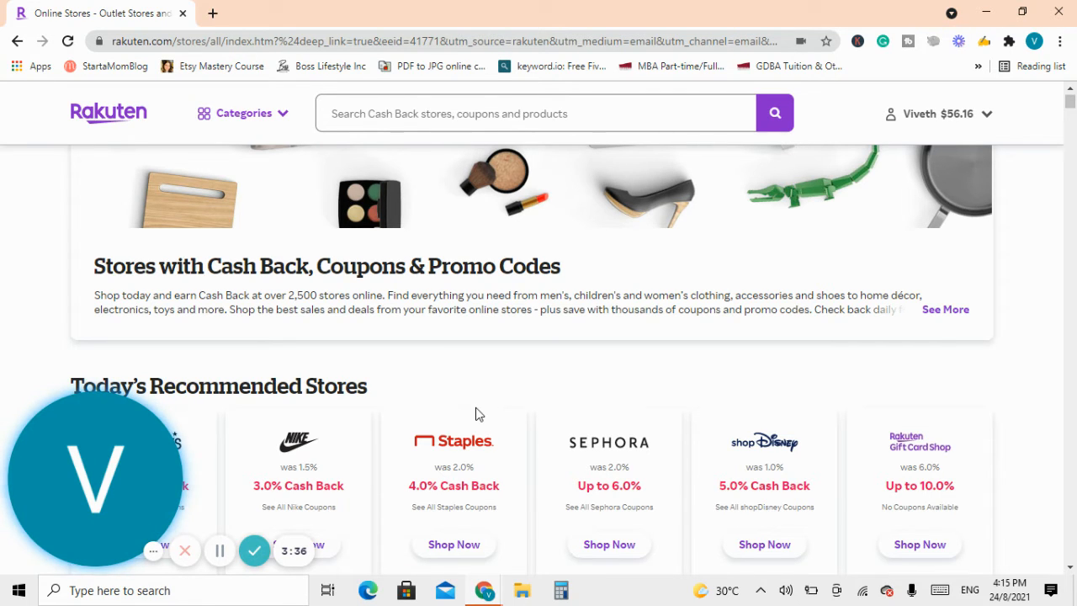
mouse_move(670, 427)
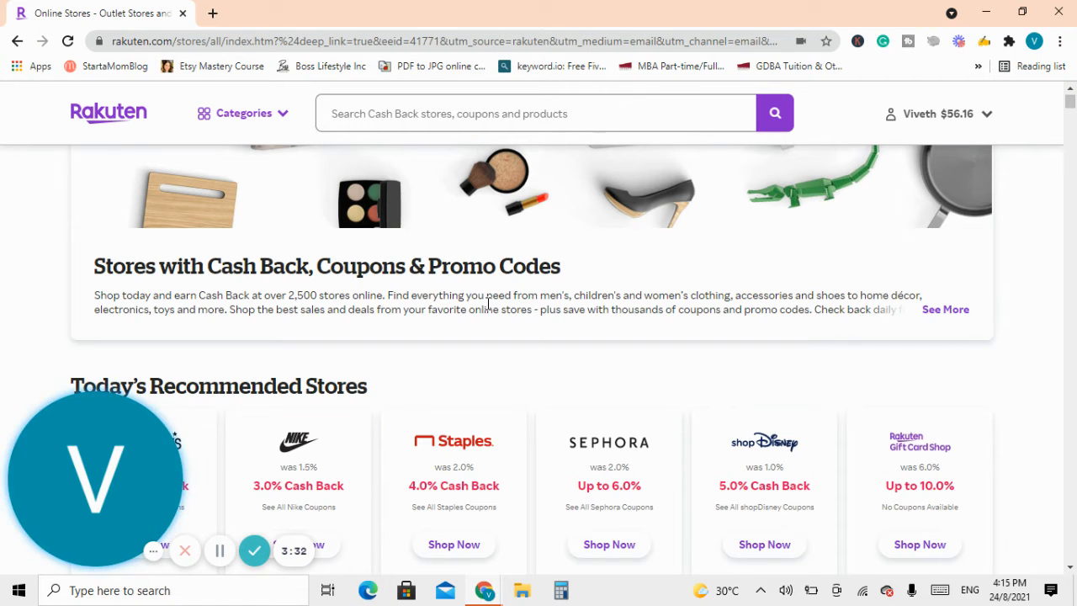
scroll("down", 3)
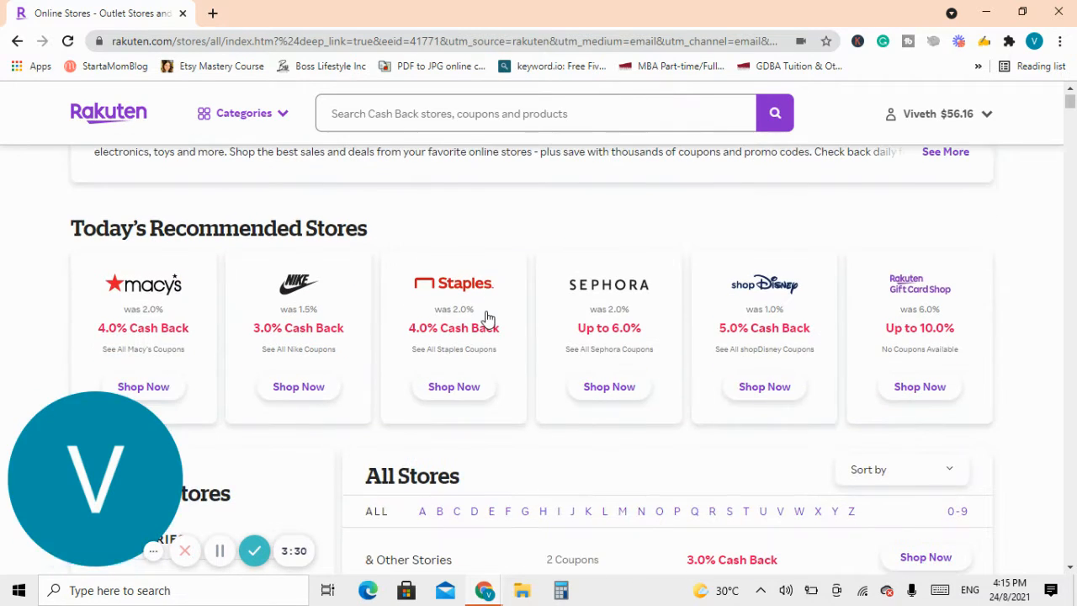
scroll("down", 3)
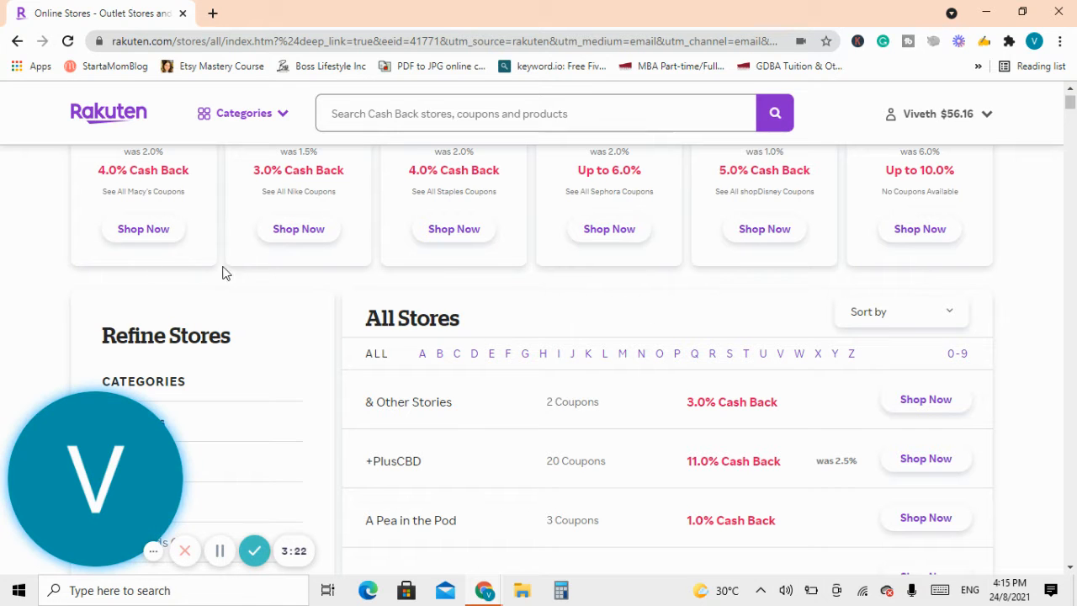
scroll("down", 3)
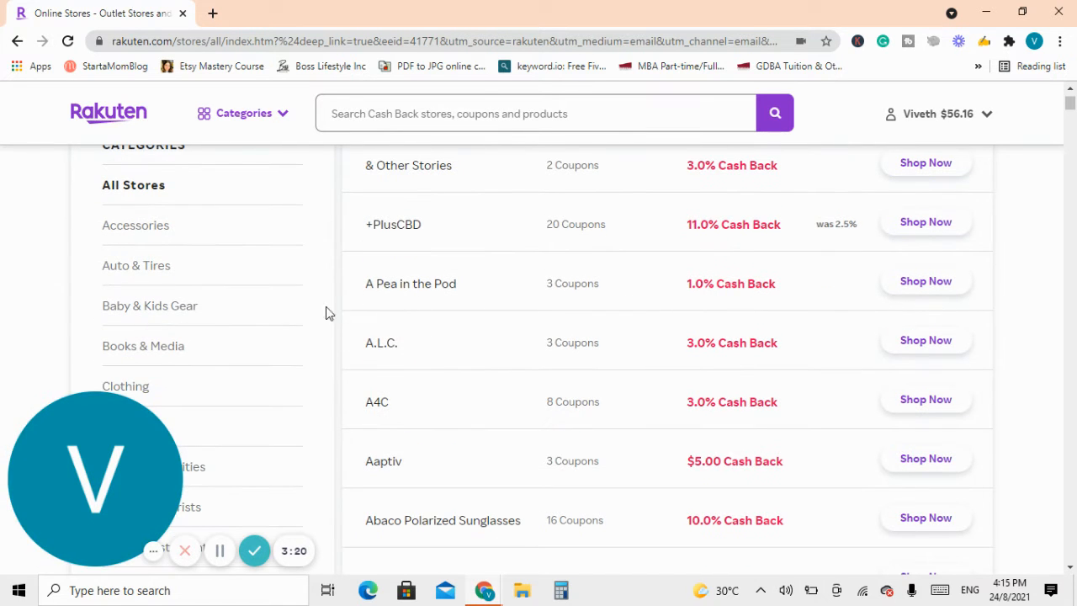
scroll("down", 3)
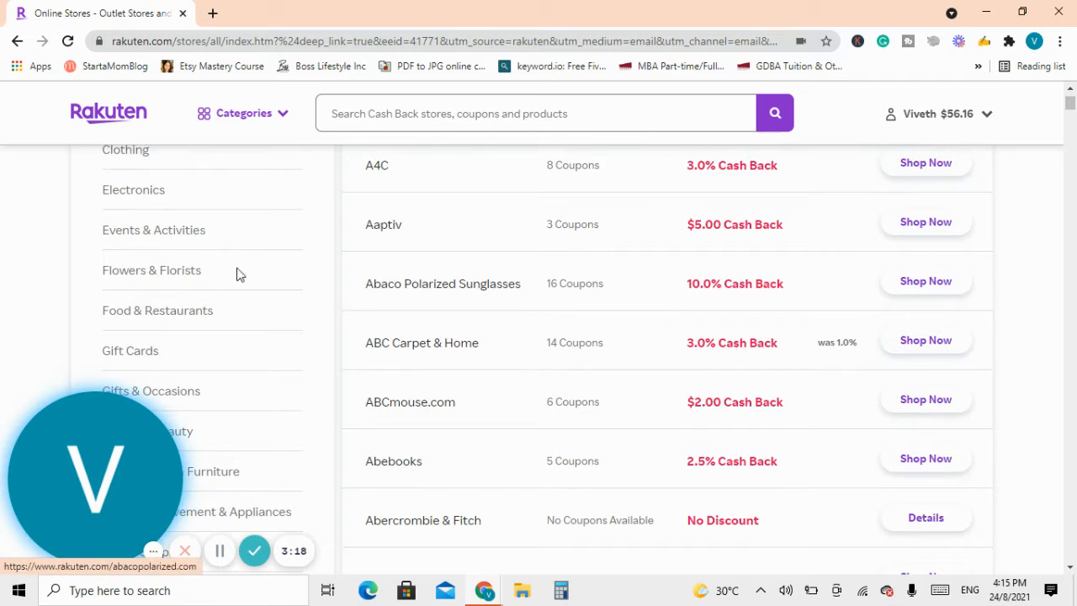
scroll("down", 3)
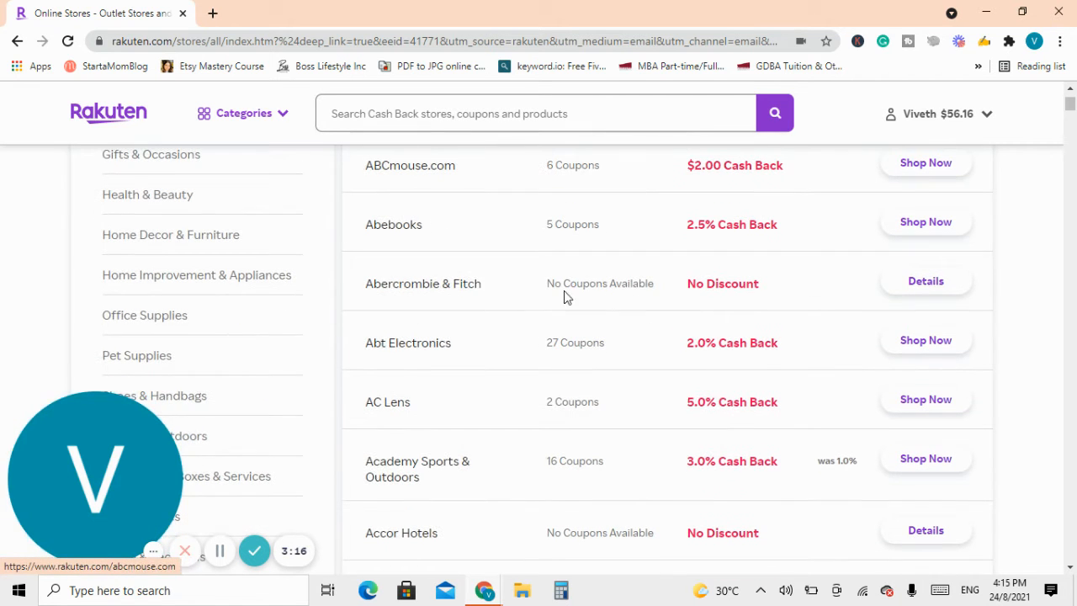
mouse_move(457, 364)
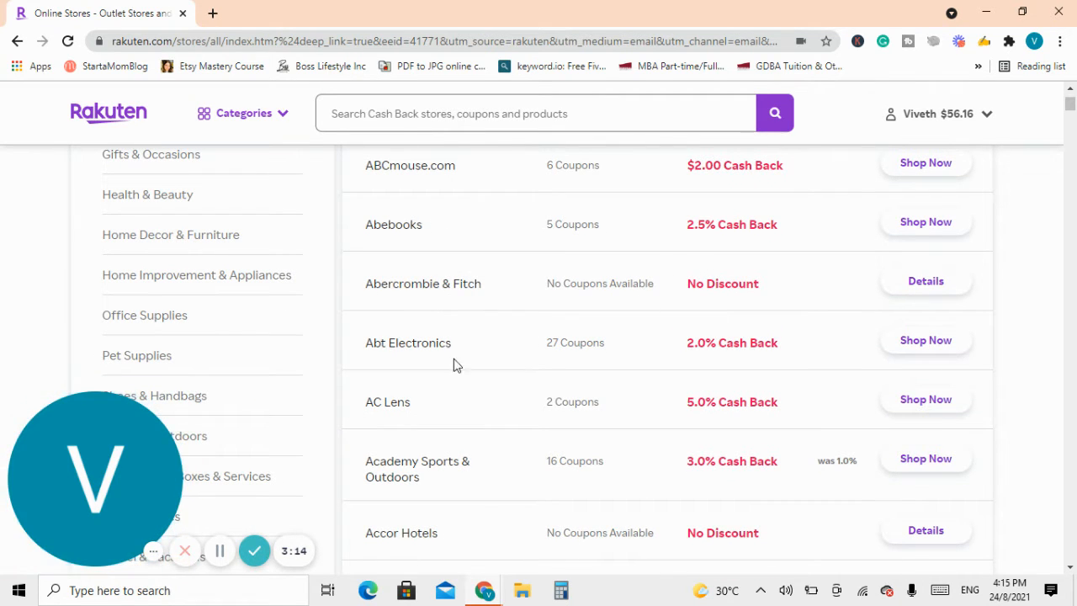
scroll("down", 3)
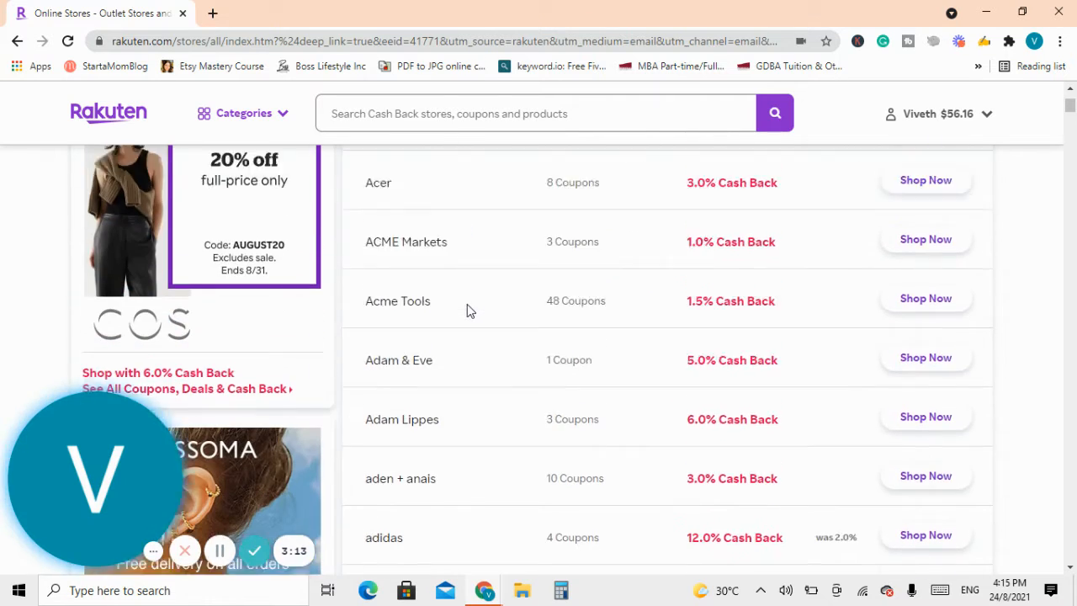
scroll("down", 3)
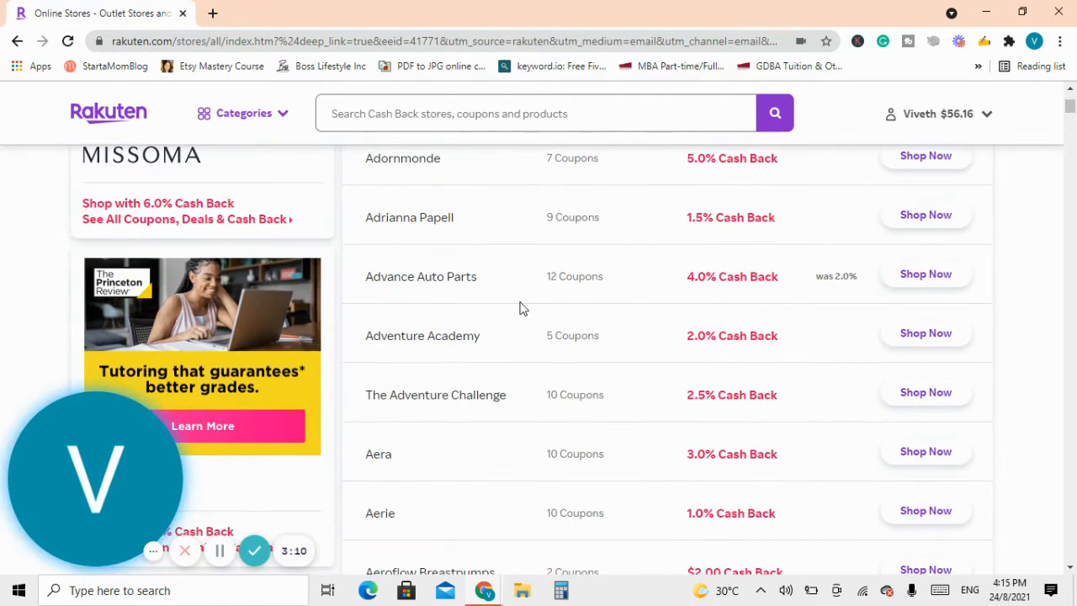
scroll("down", 3)
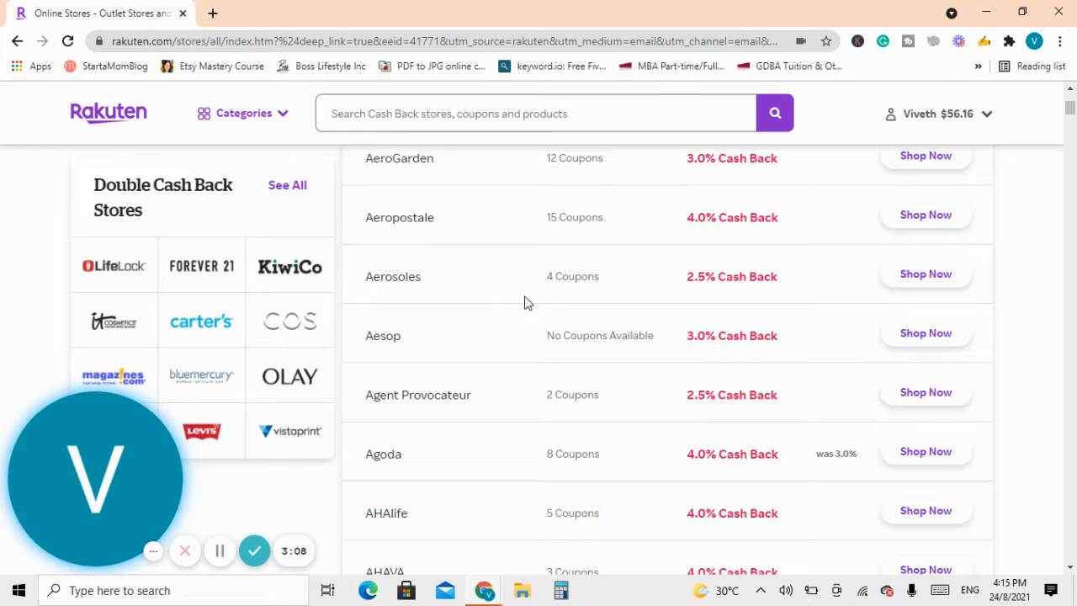
scroll("down", 3)
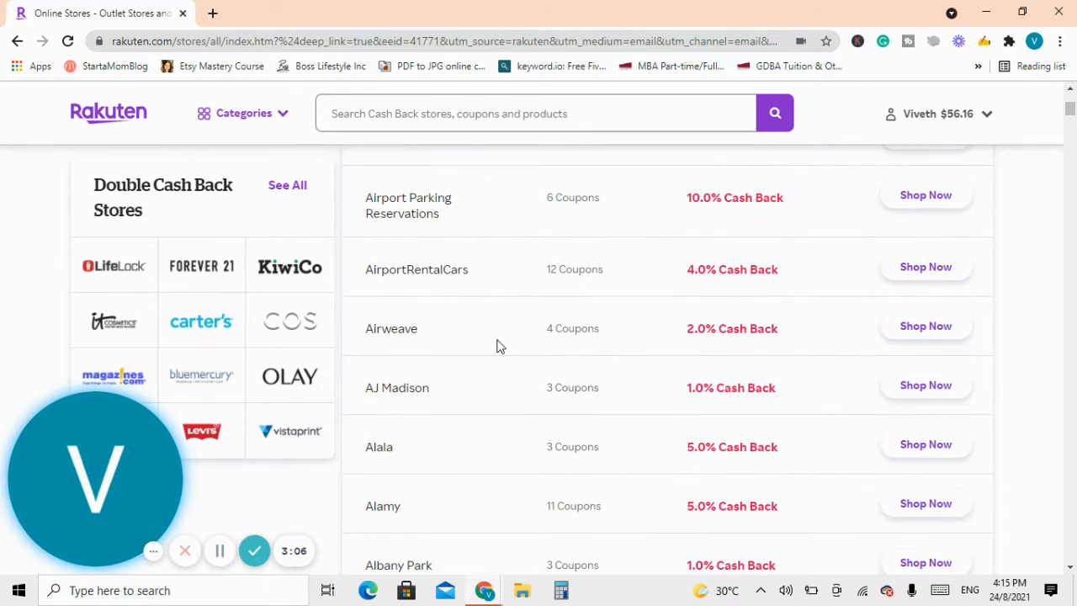
scroll("down", 3)
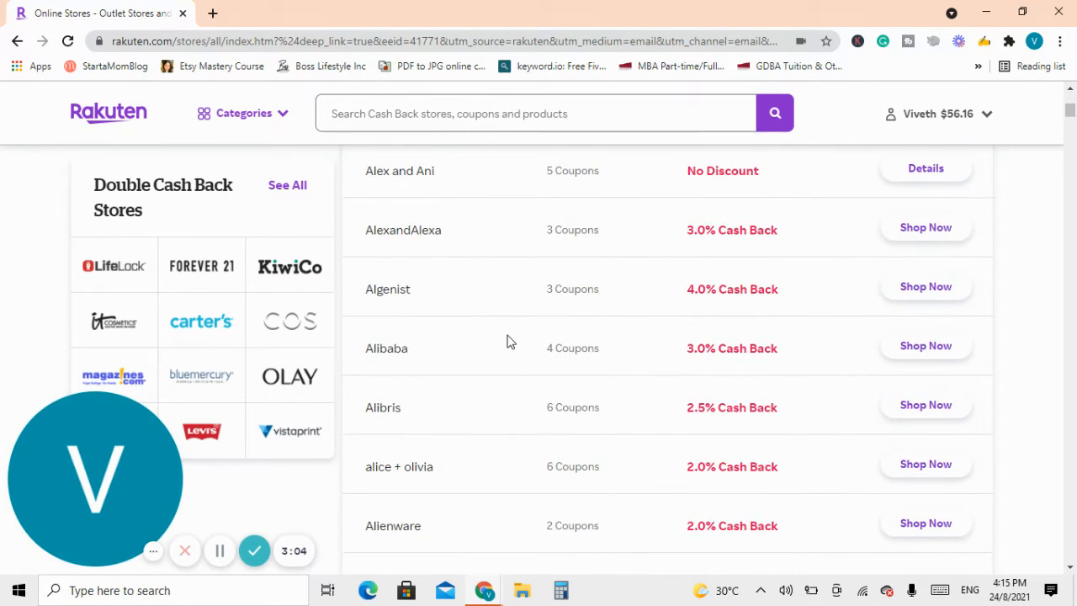
scroll("down", 3)
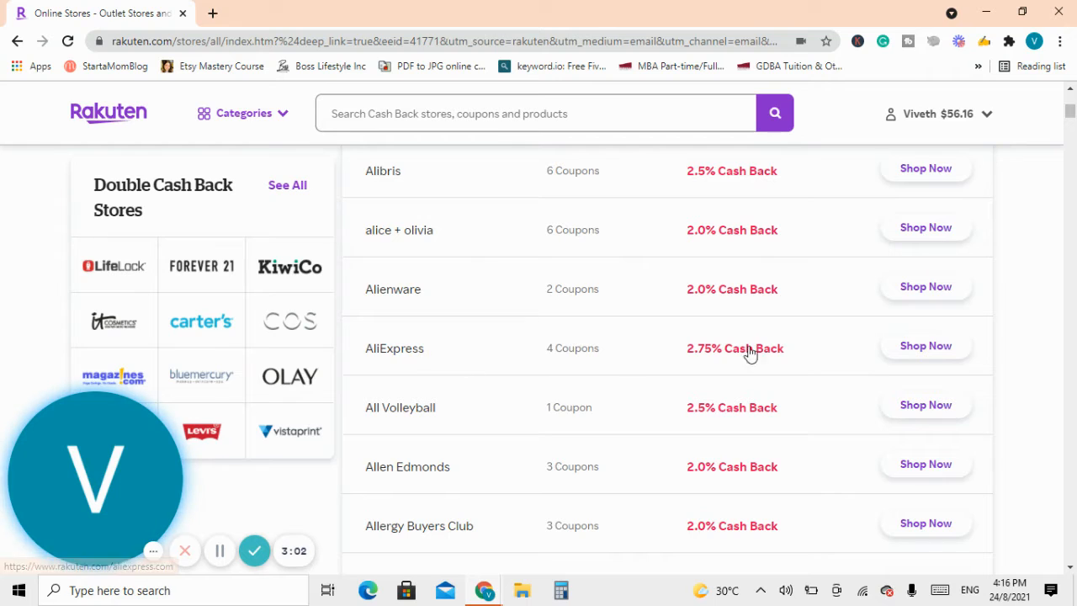
mouse_move(781, 360)
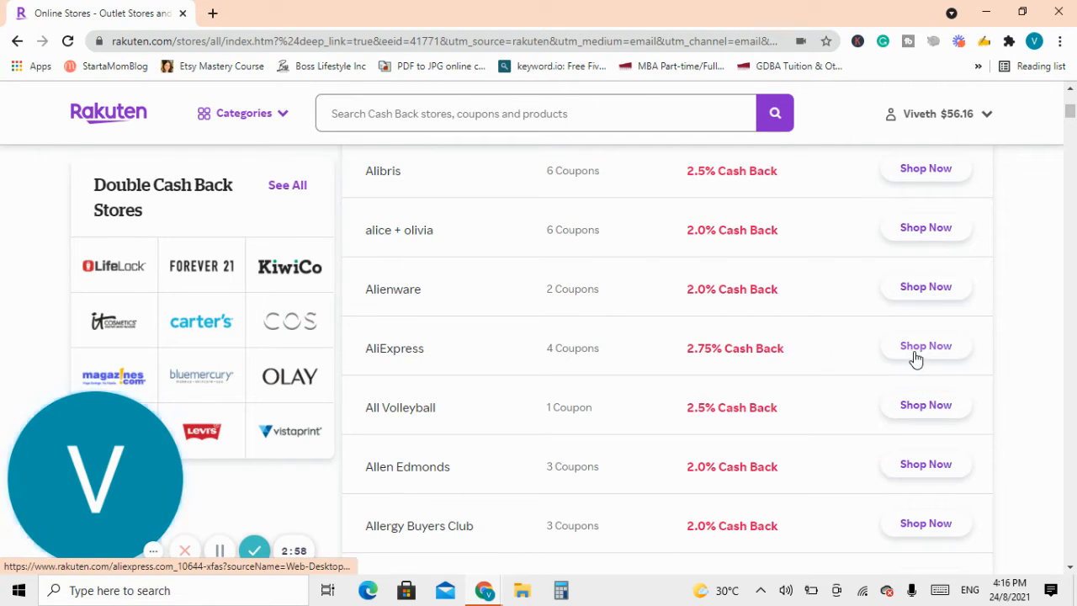
Shop AliExpress with 2.75% Cash Back activated, then scroll the Rakuten store list.
left_click(925, 346)
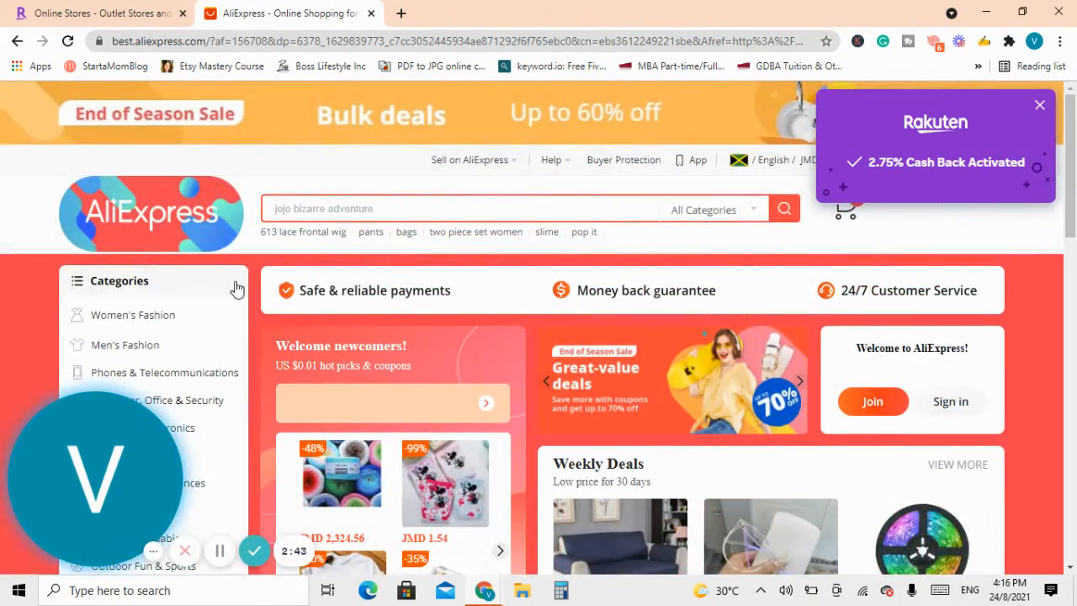
scroll("down", 3)
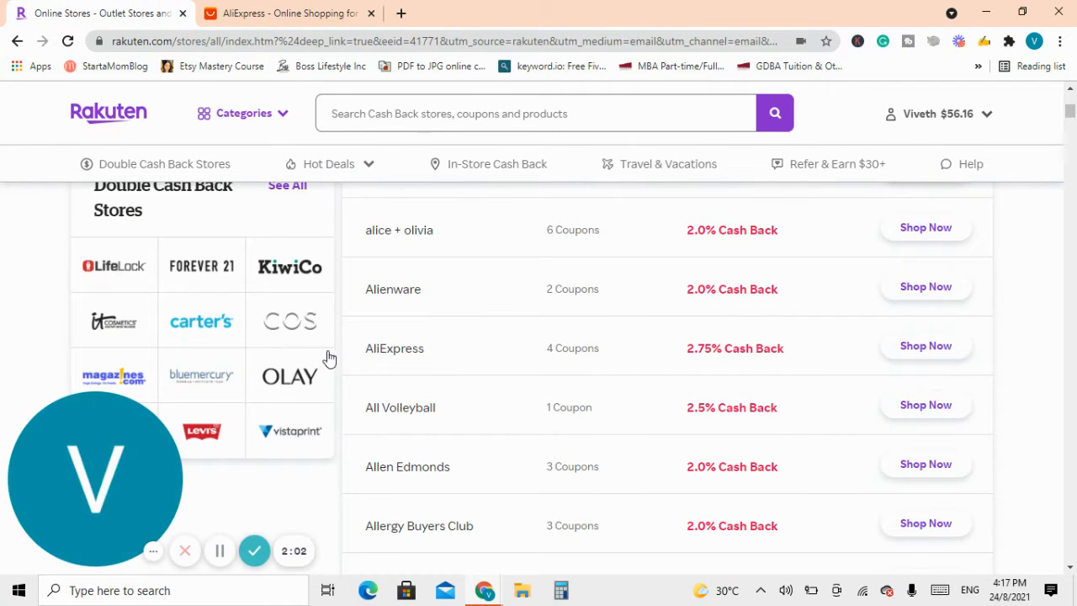
Open Carter's page from Double Cash Back Stores and shop with 6.0% Cash Back activated.
scroll("down", 3)
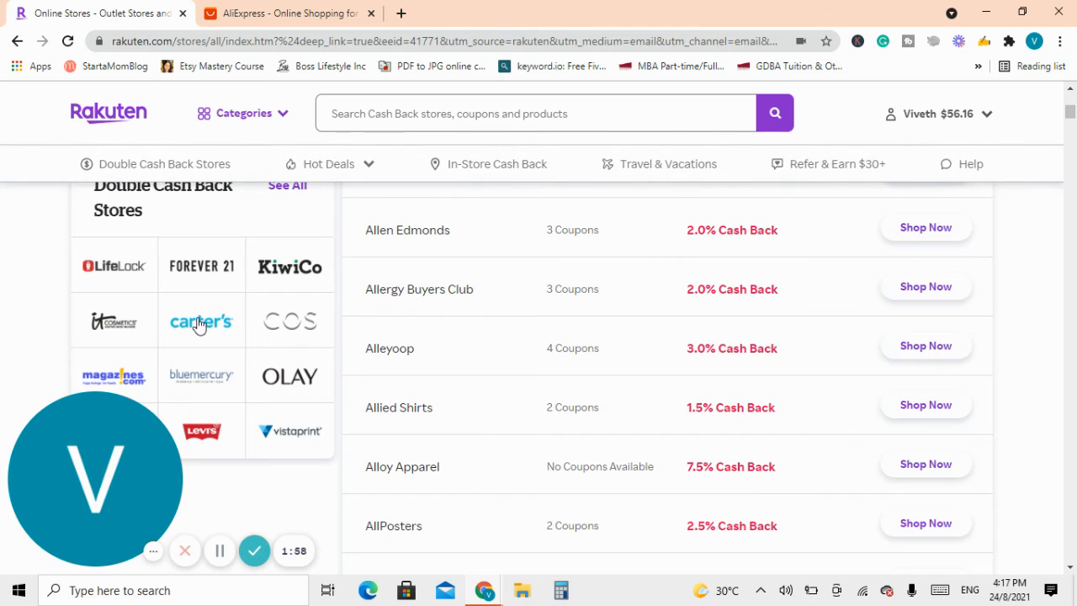
left_click(201, 321)
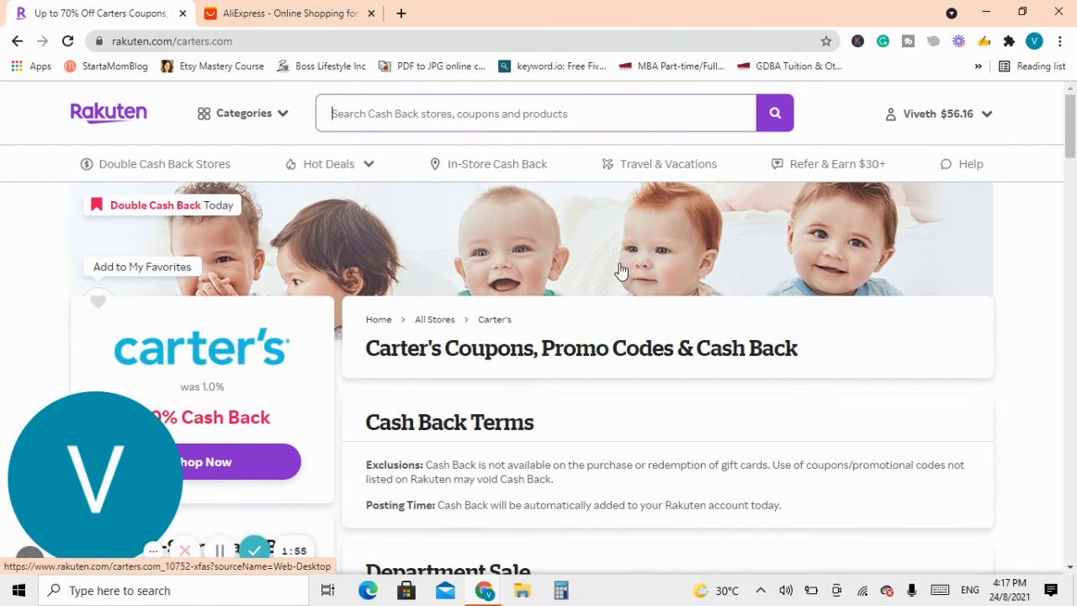
scroll("down", 3)
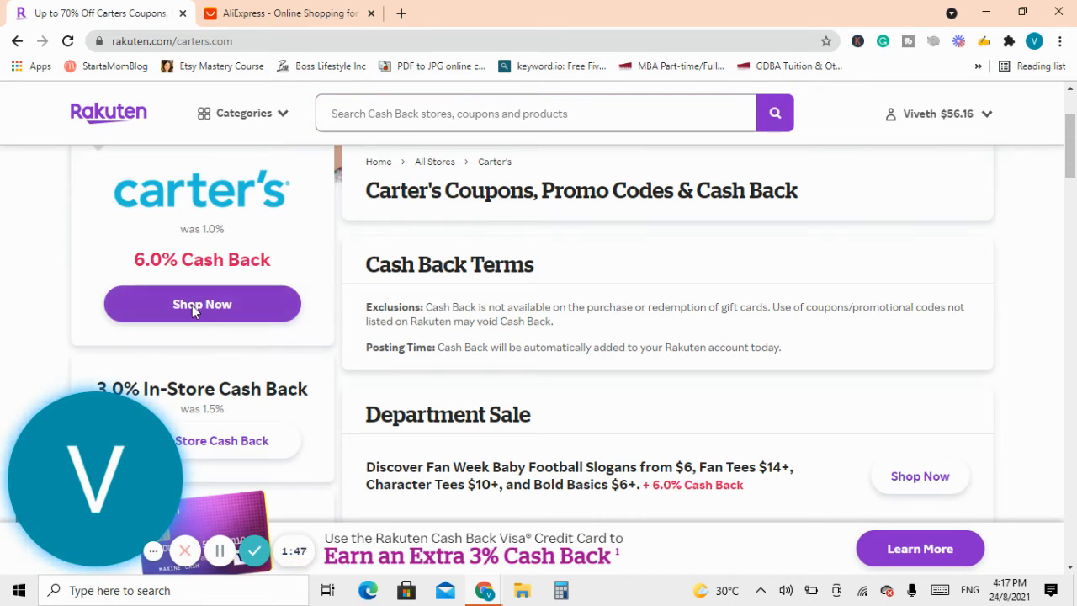
left_click(202, 303)
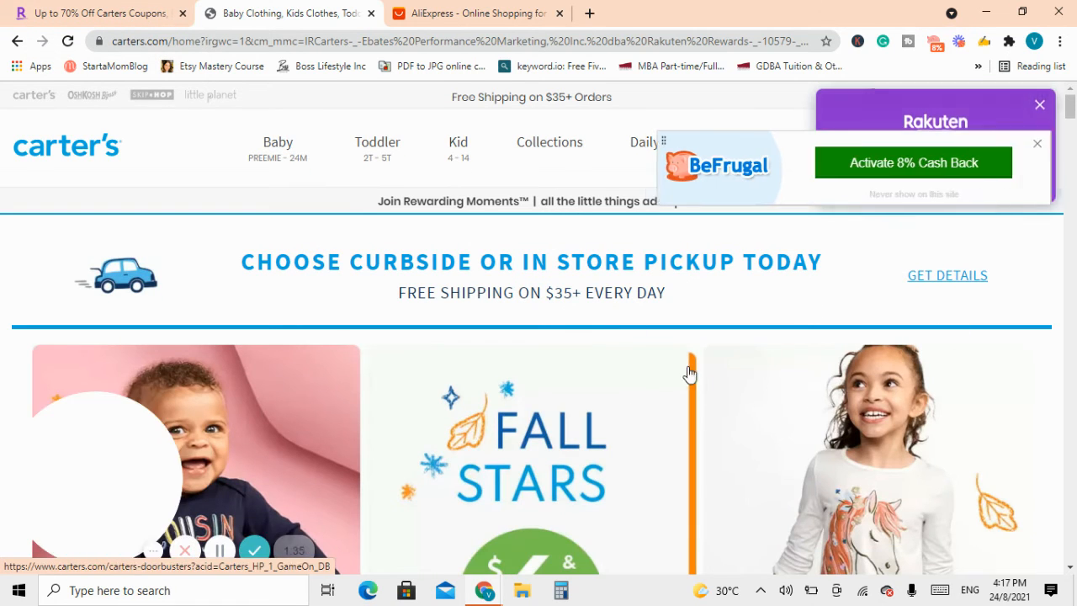
Bring forward Rakuten's notice confirming 6% Cash Back activated on Carter's site.
left_click(913, 162)
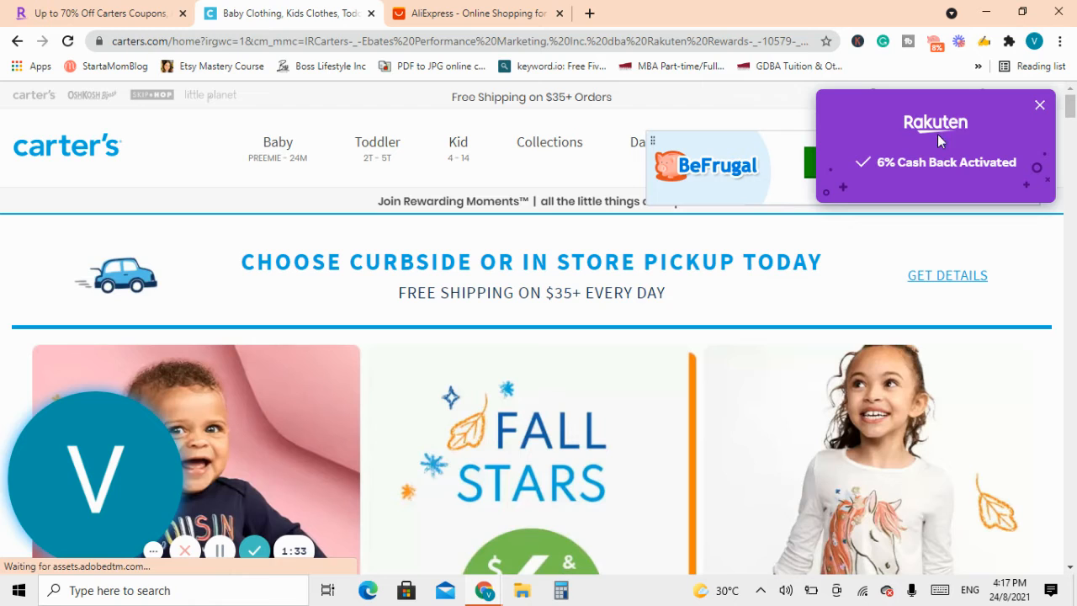
mouse_move(1001, 165)
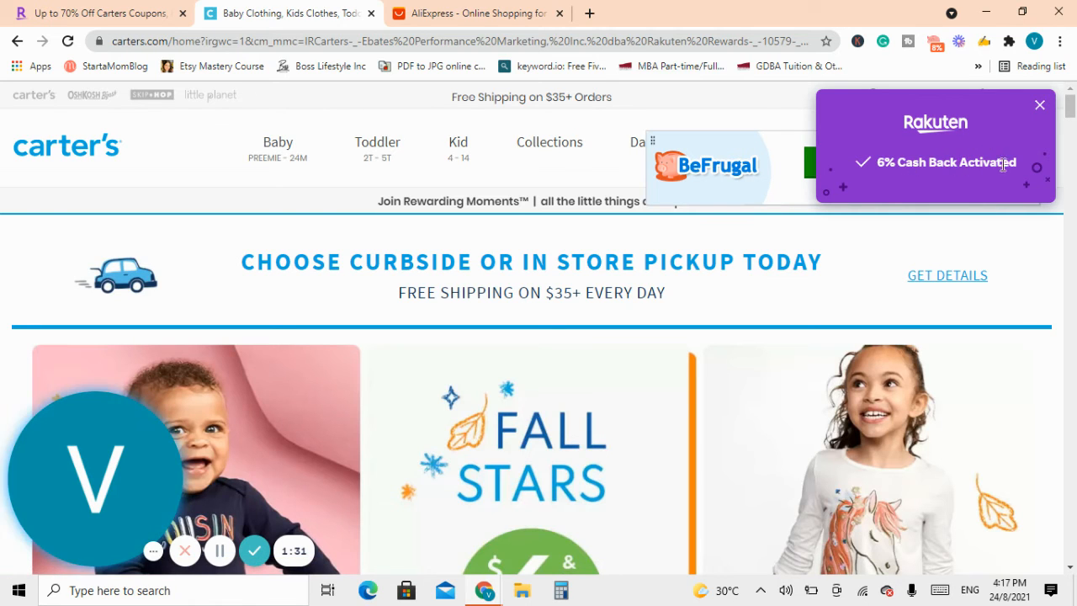
mouse_move(588, 216)
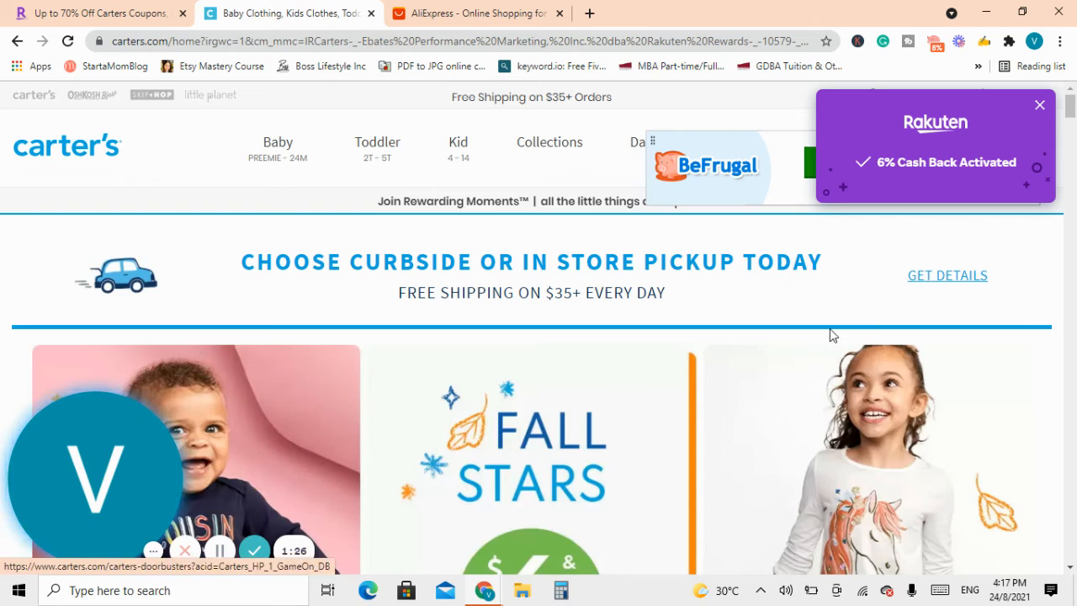
mouse_move(752, 308)
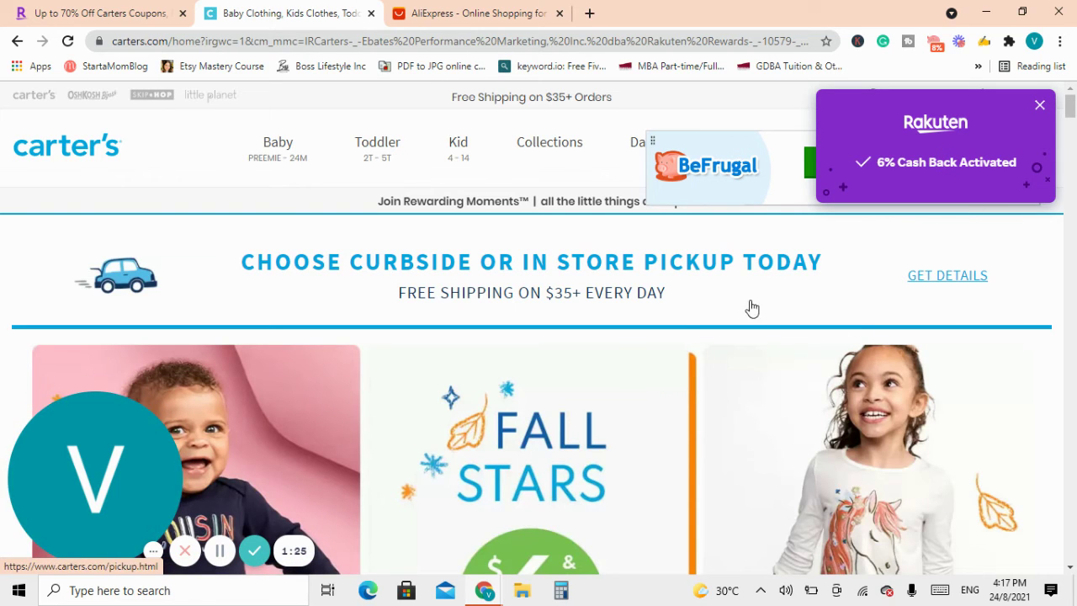
mouse_move(411, 461)
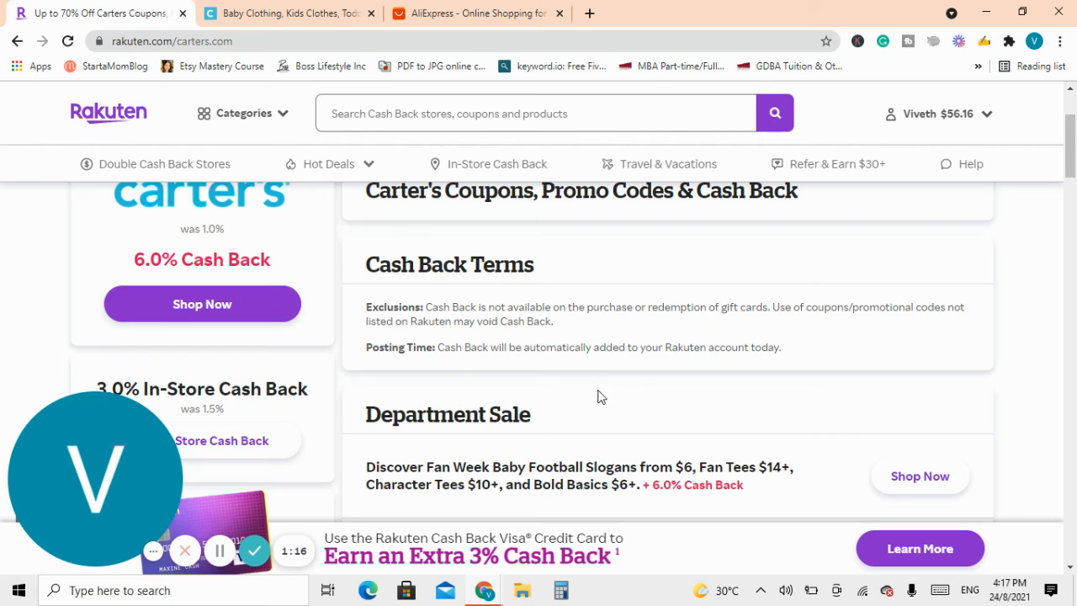
scroll("down", 3)
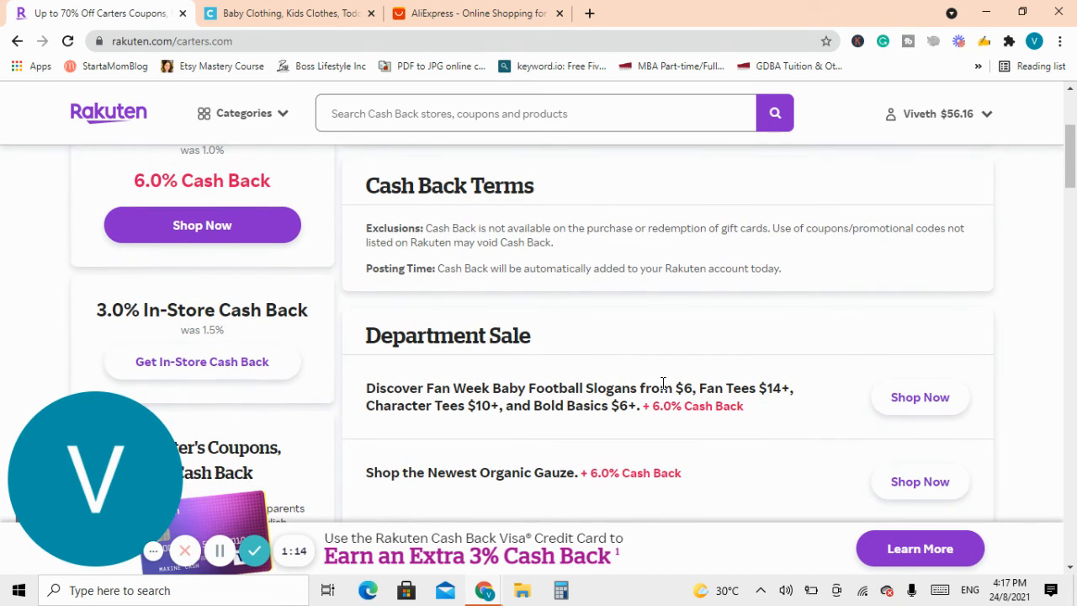
mouse_move(647, 373)
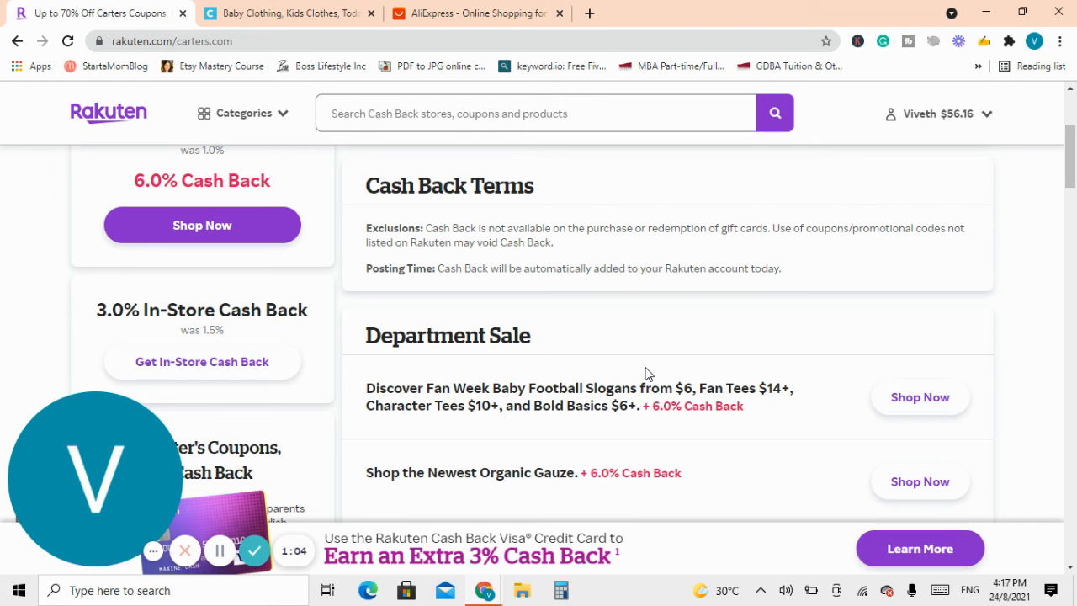
mouse_move(612, 323)
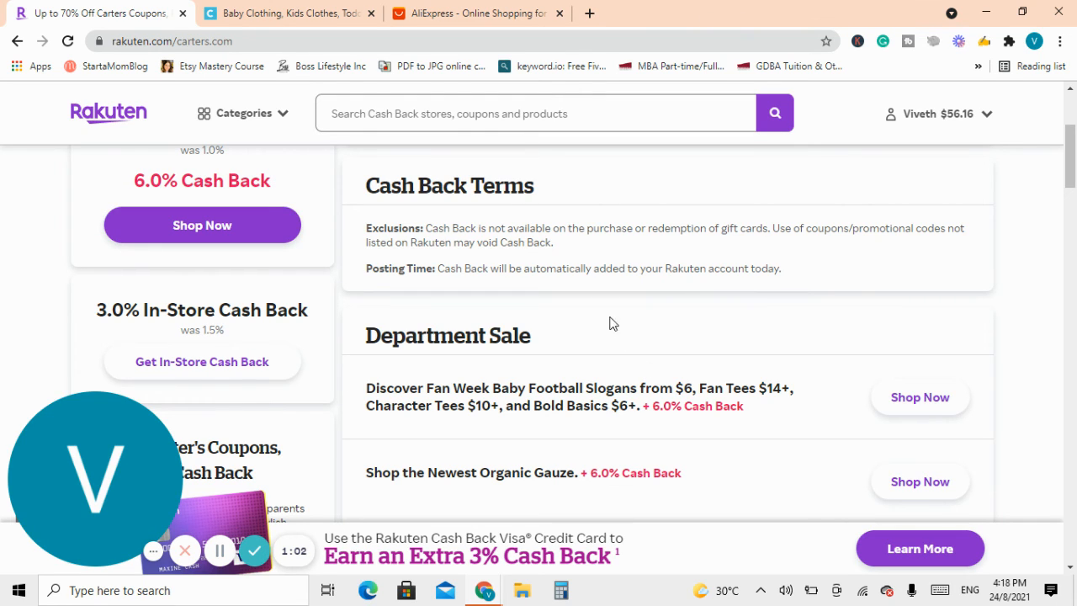
mouse_move(696, 470)
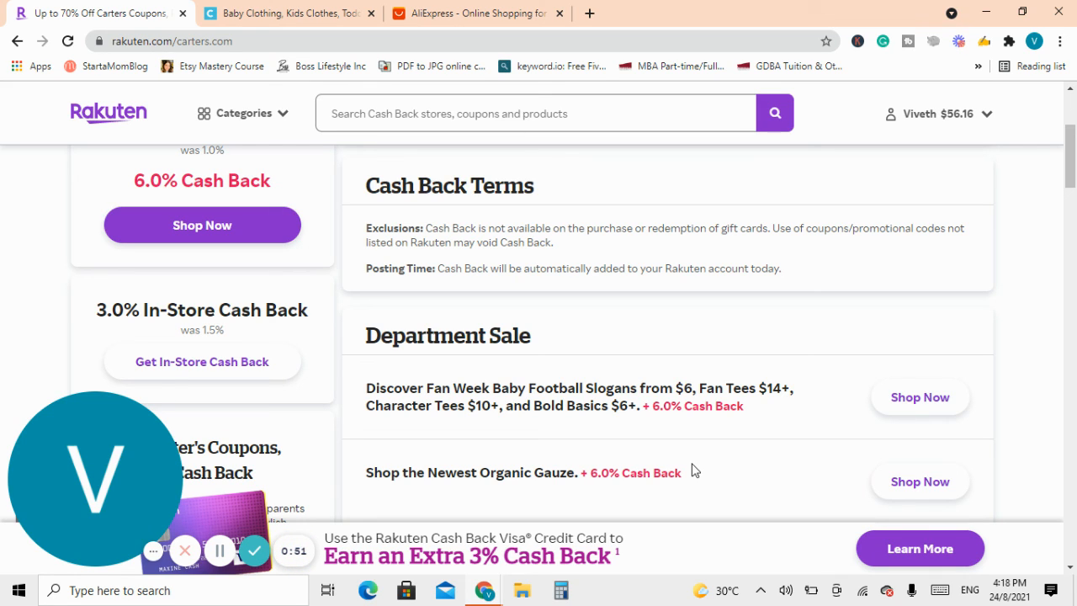
mouse_move(332, 192)
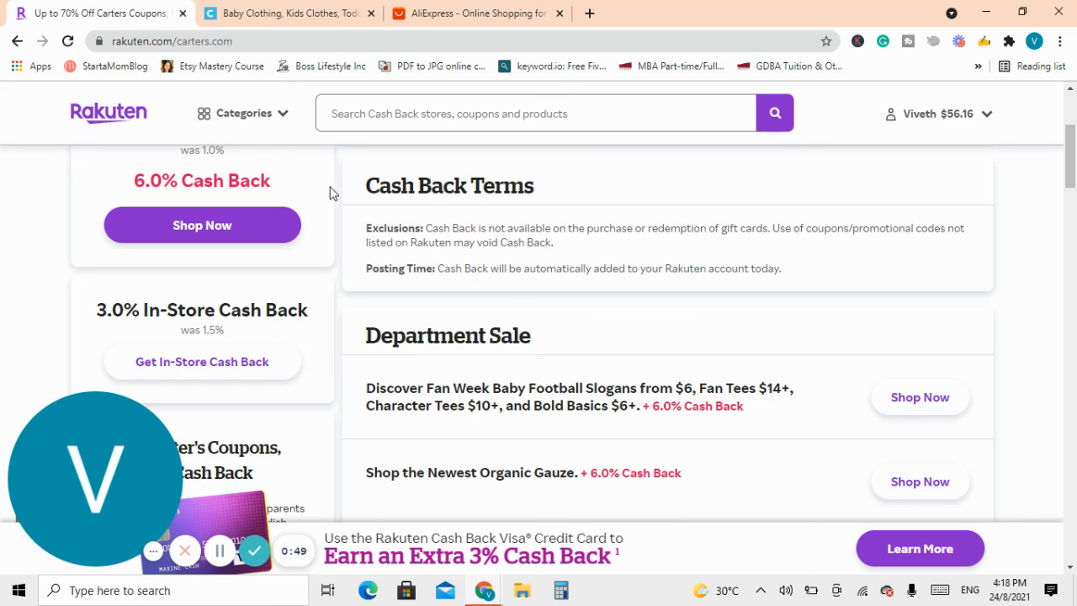